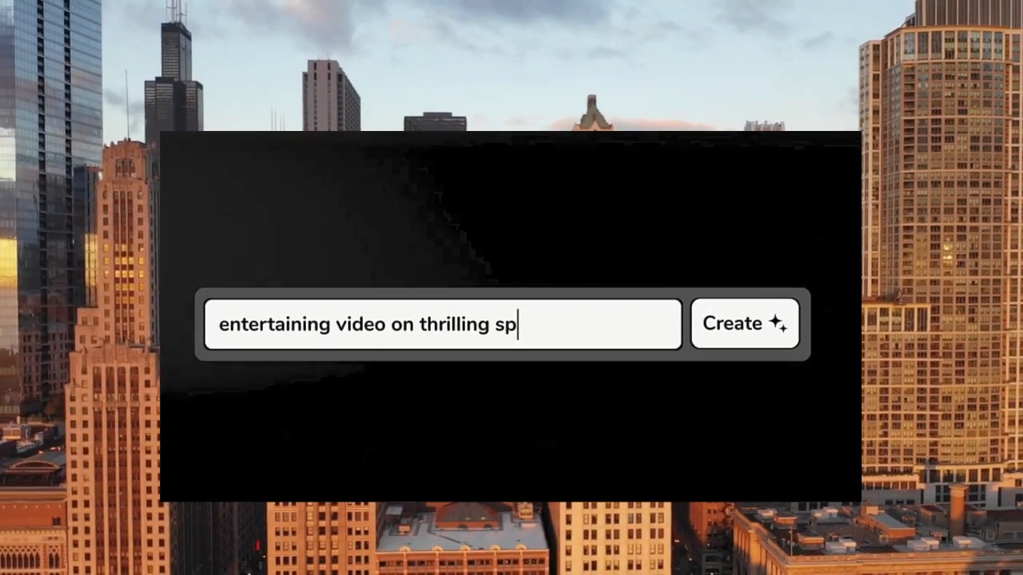
# Step: Enter the idea 'entertaining video on thrilling space explorations' and start creating the video
pyautogui.write('ace explorations')
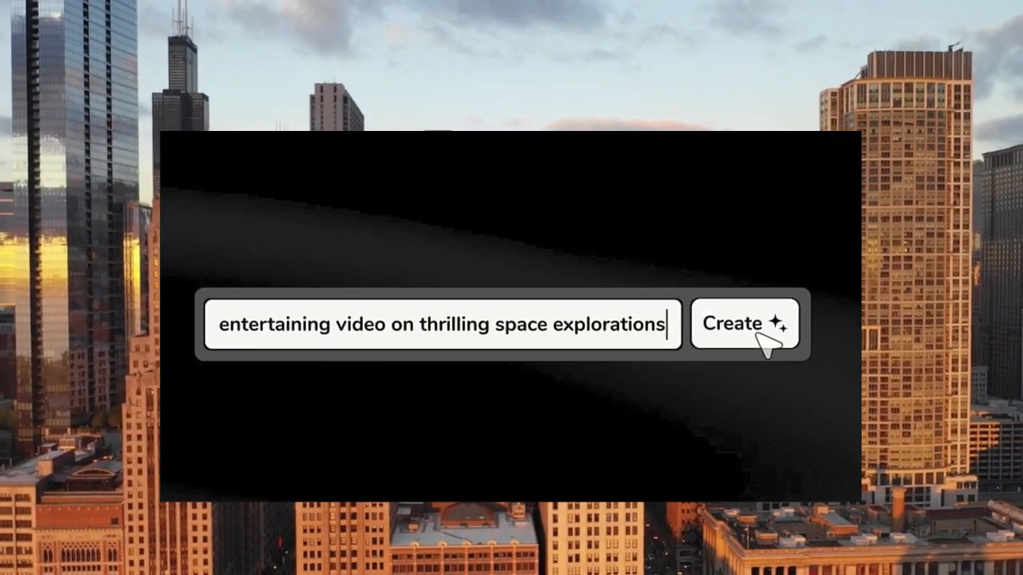
pyautogui.click(745, 322)
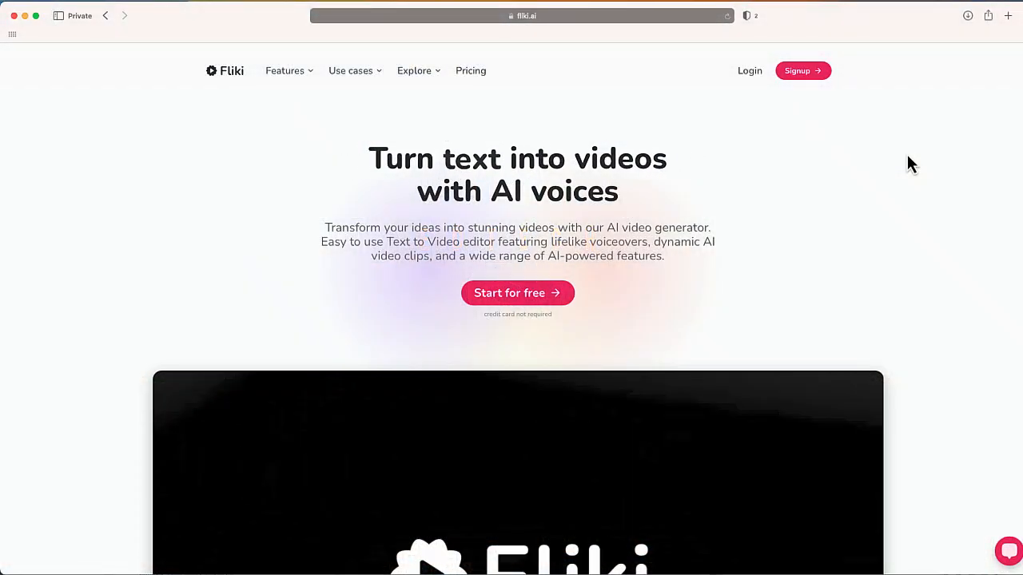
pyautogui.scroll(-3)
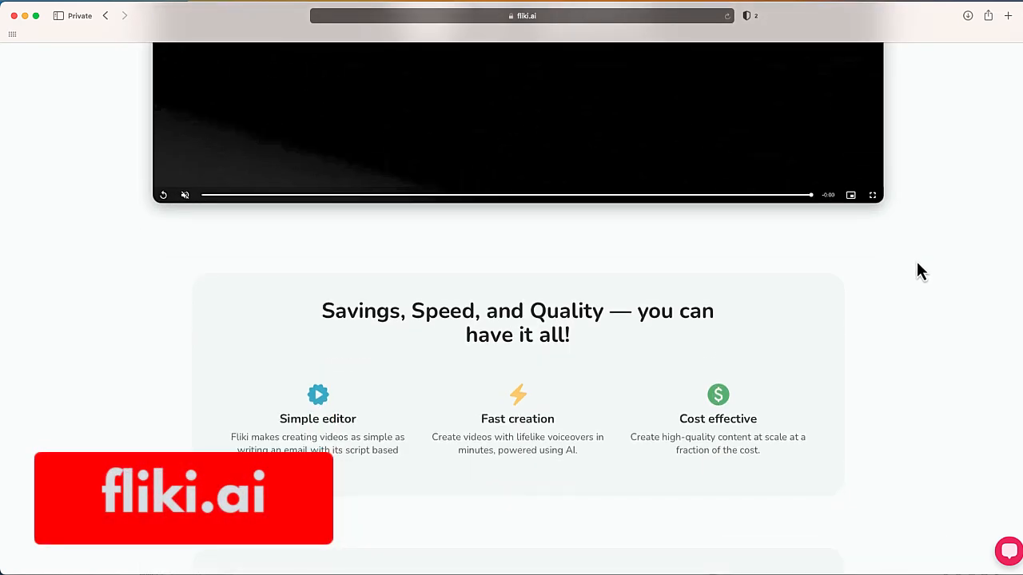
pyautogui.scroll(-3)
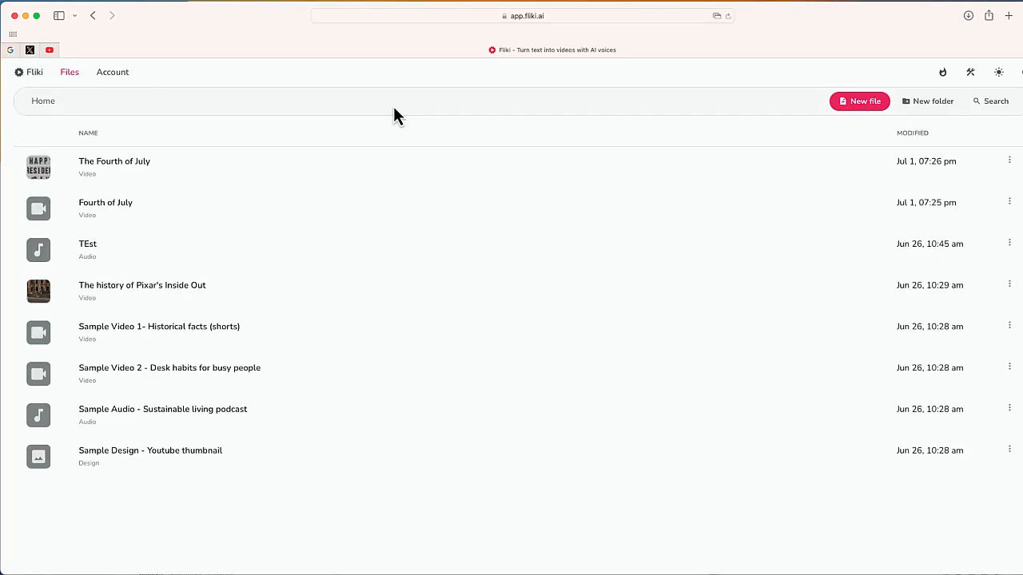
pyautogui.moveTo(471, 115)
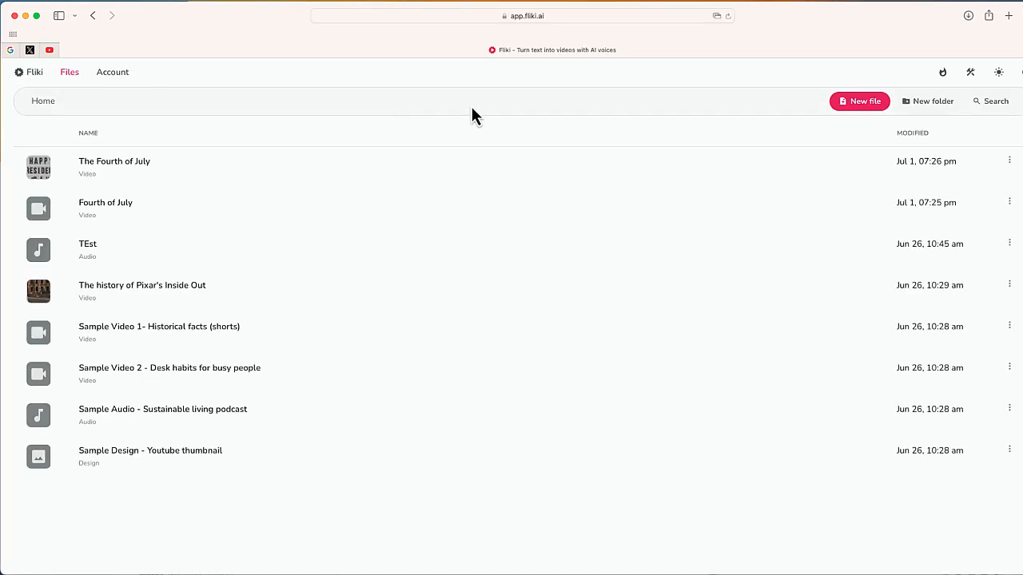
pyautogui.moveTo(868, 105)
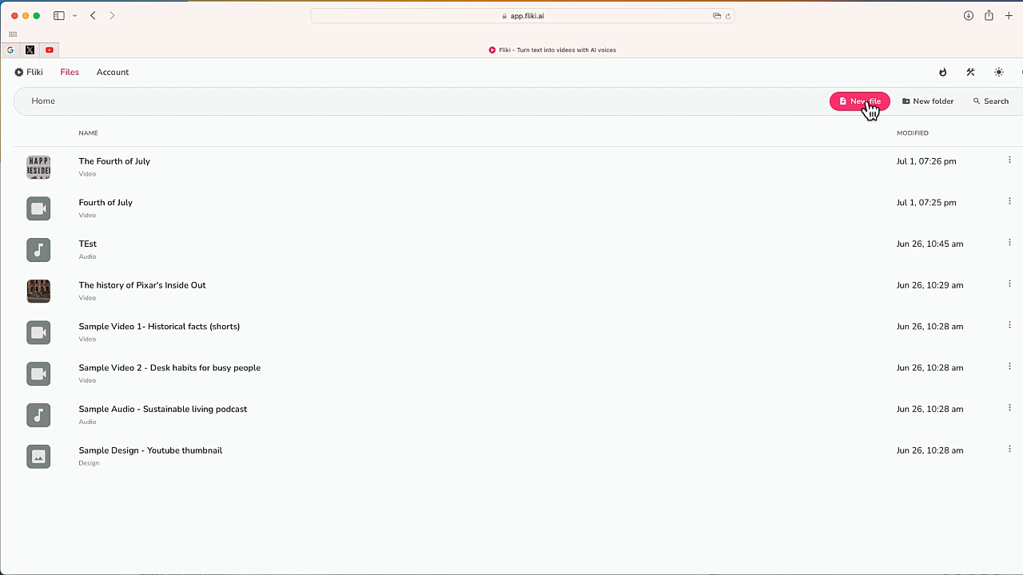
# Step: Start a new file named '4th of July'
pyautogui.click(860, 101)
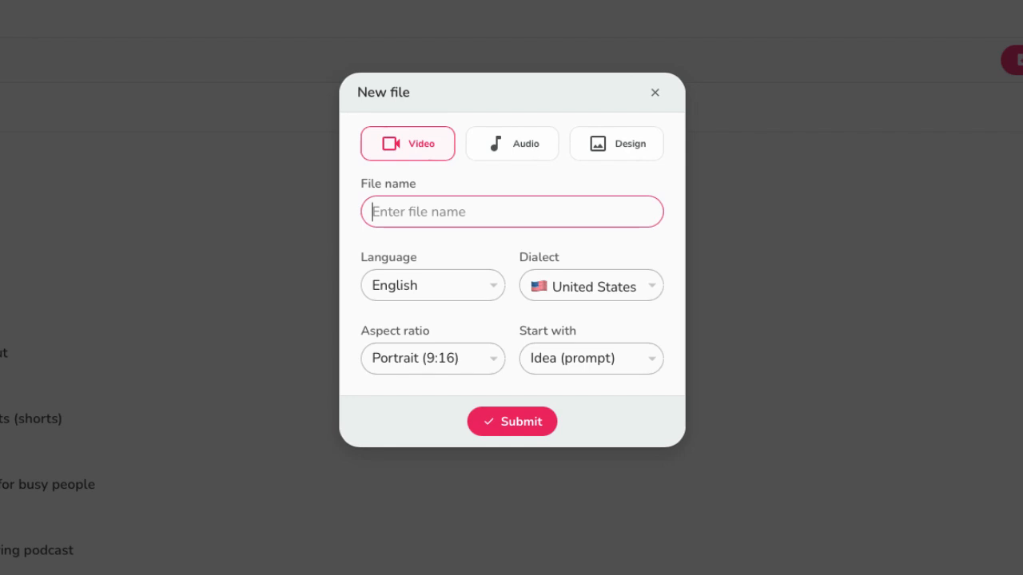
pyautogui.write('4th of Ju')
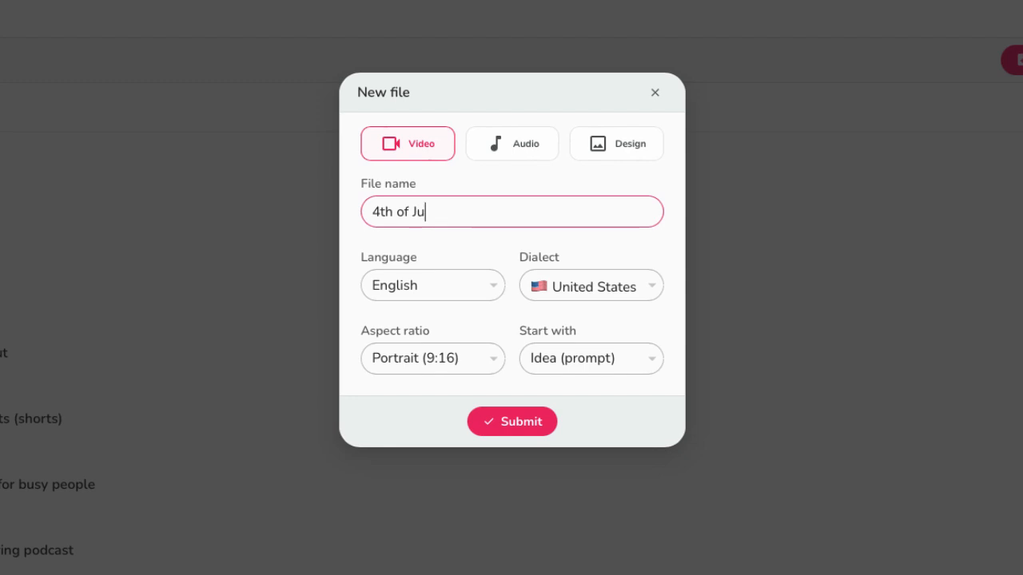
pyautogui.write('ly')
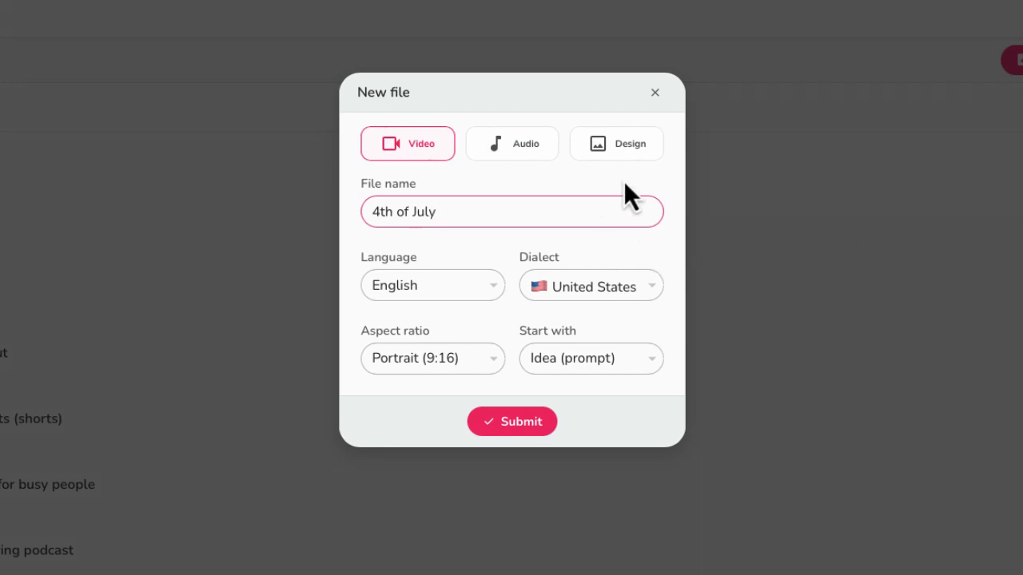
# Step: Set aspect ratio Portrait 9:16, start from an Idea prompt, and submit the file
pyautogui.click(432, 357)
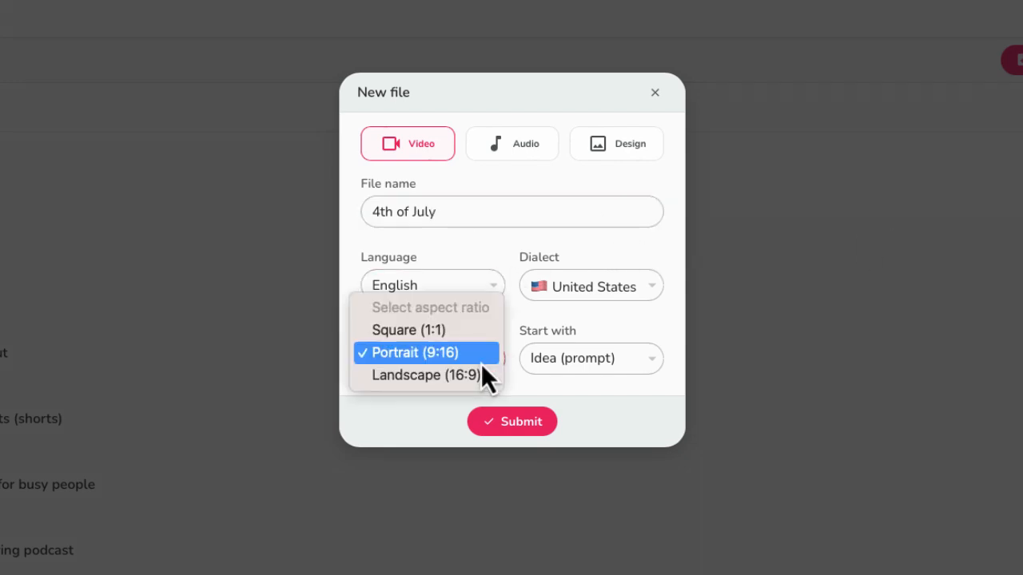
pyautogui.click(425, 353)
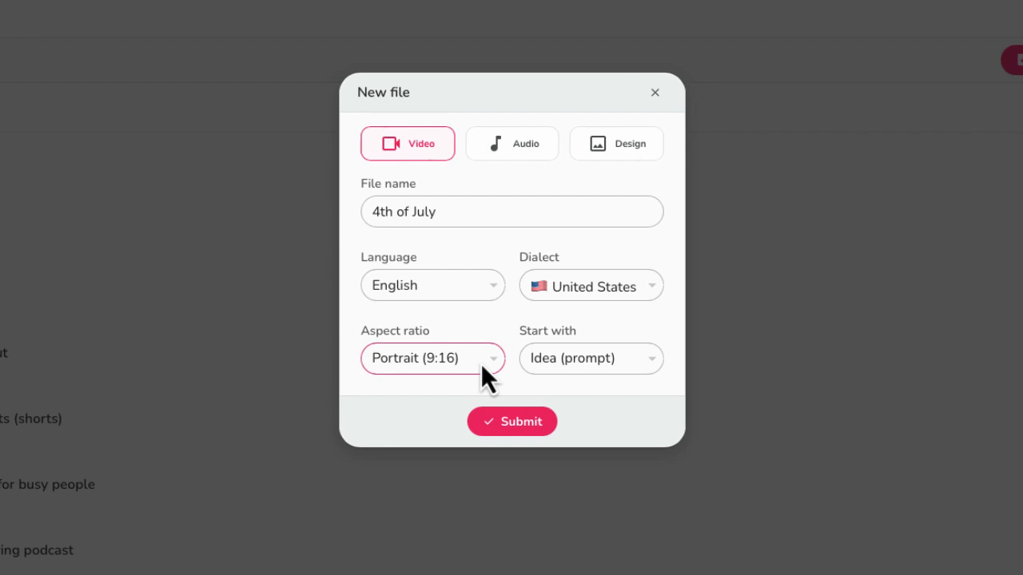
pyautogui.click(592, 358)
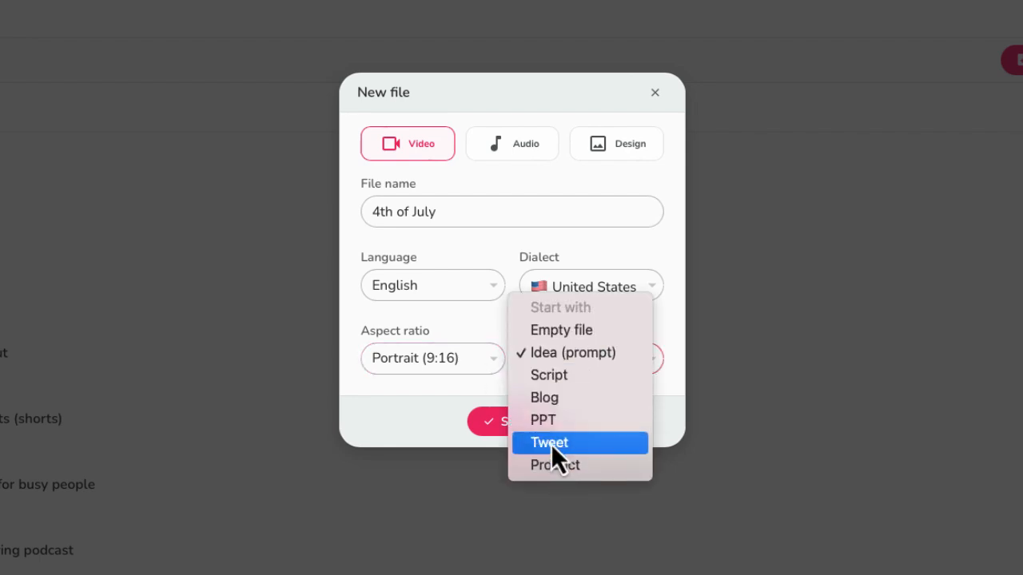
pyautogui.moveTo(553, 412)
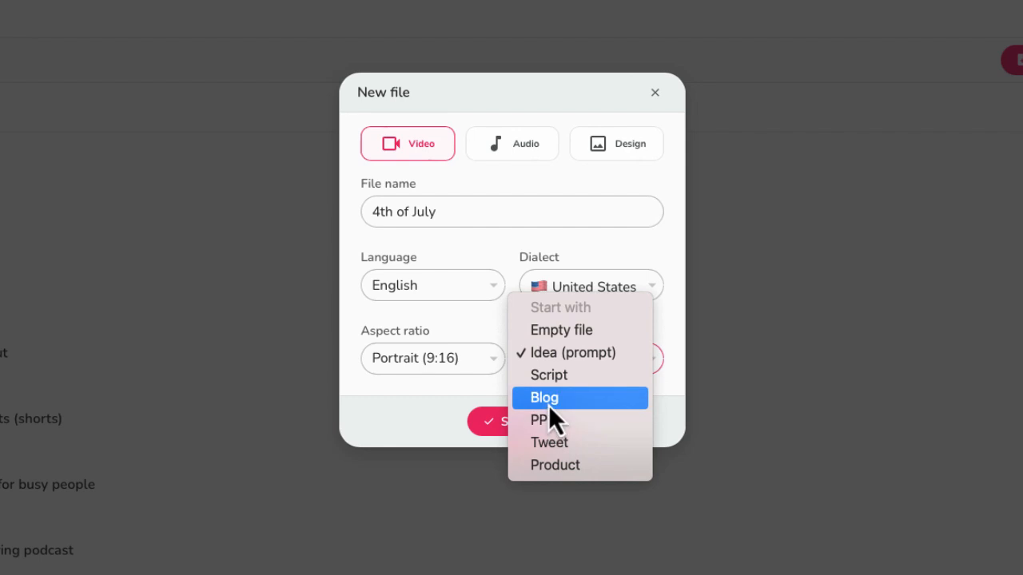
pyautogui.moveTo(558, 432)
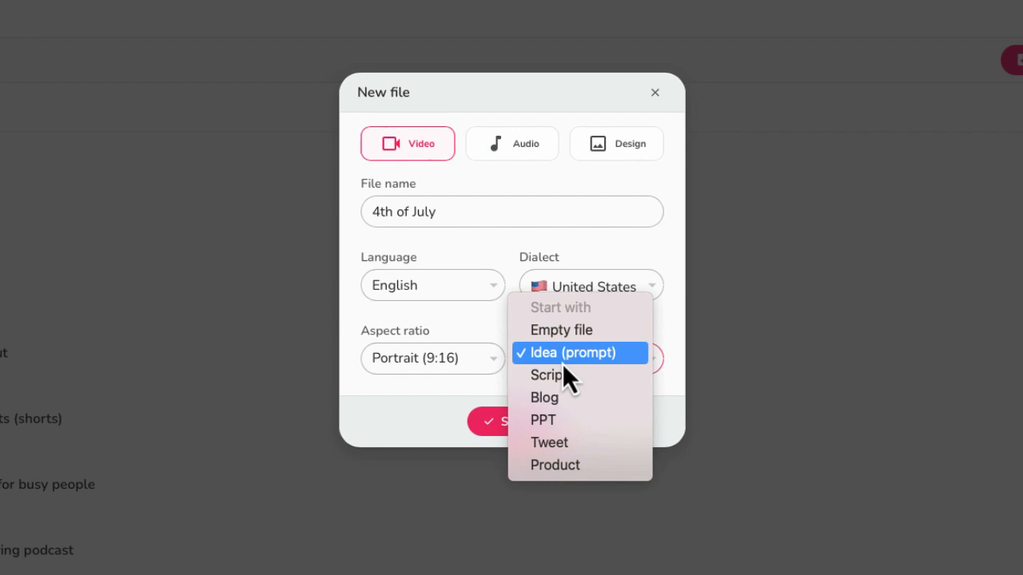
pyautogui.click(578, 353)
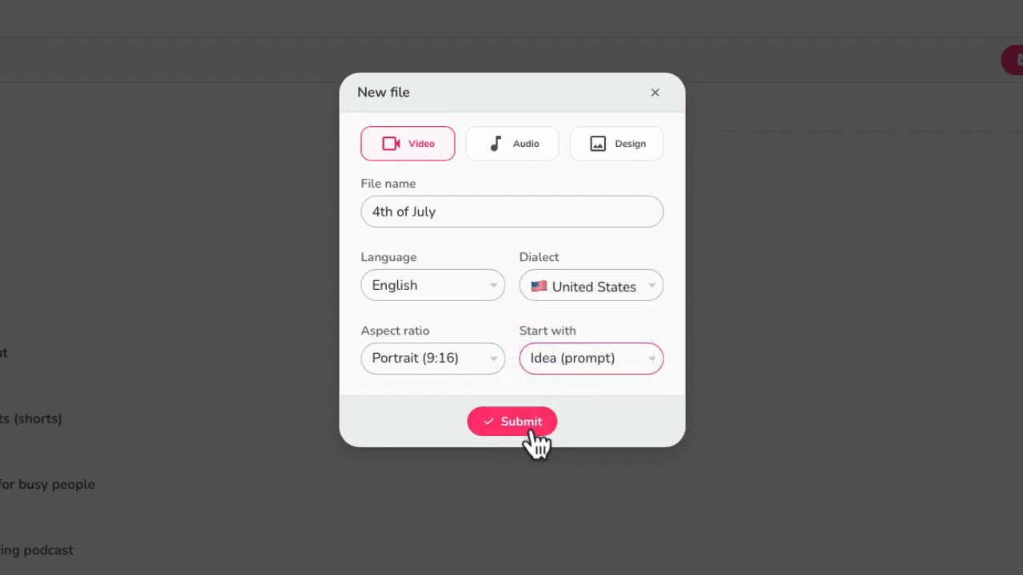
pyautogui.click(512, 422)
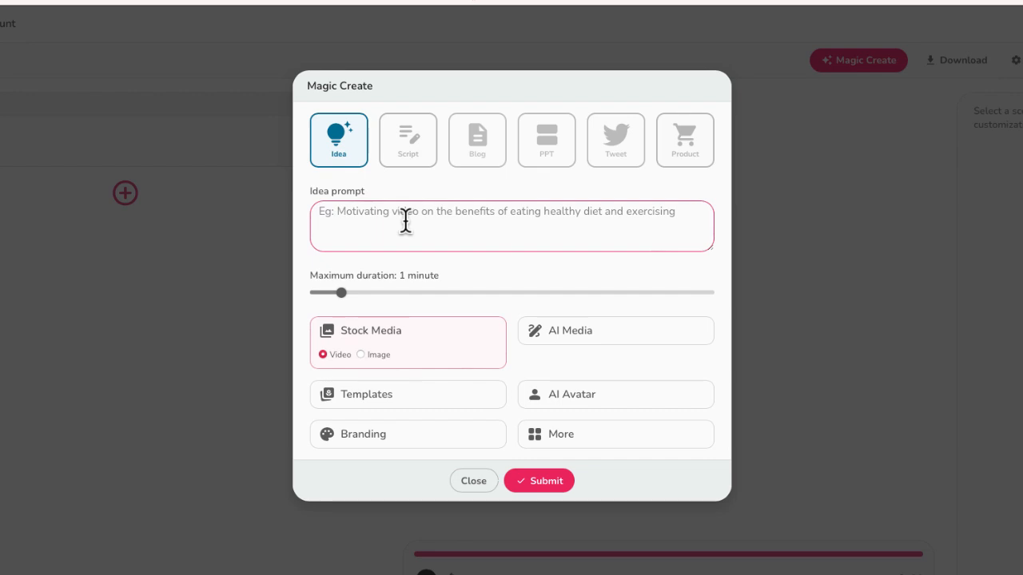
# Step: Enter the prompt 'What is the 4th of July?' and choose stock video clips as the media
pyautogui.write('What is the 4th of July?')
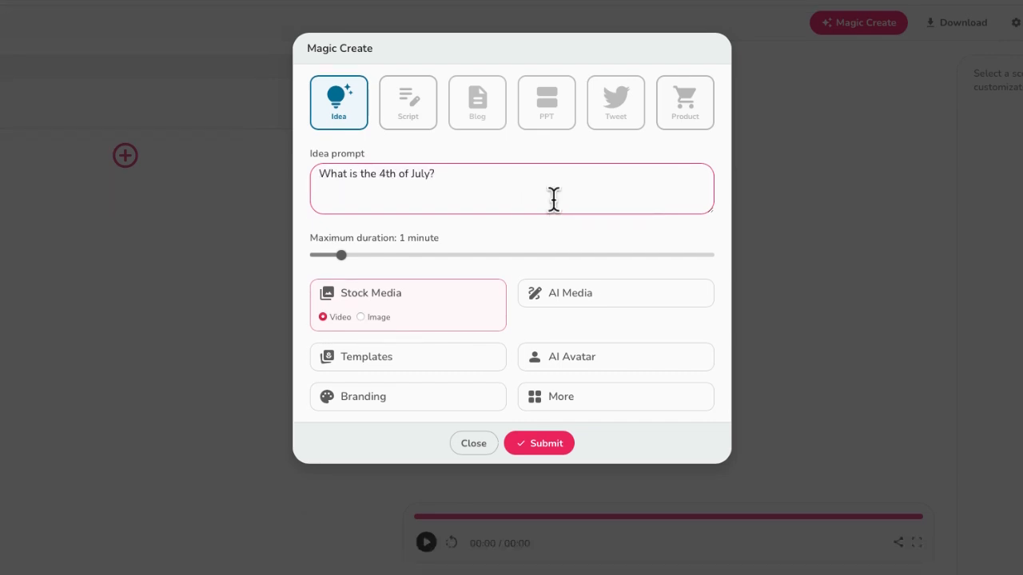
pyautogui.moveTo(483, 288)
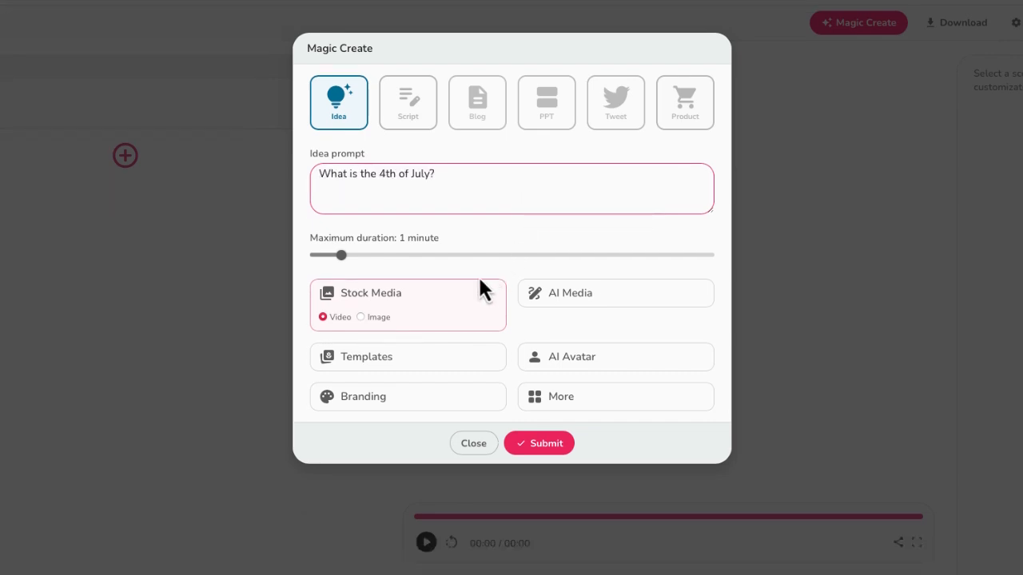
pyautogui.moveTo(481, 308)
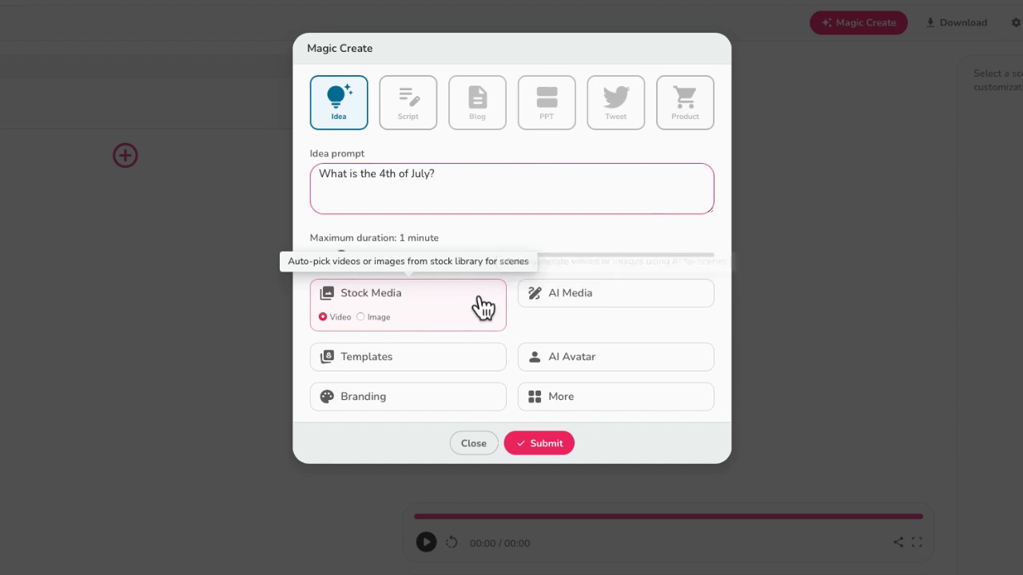
pyautogui.moveTo(425, 313)
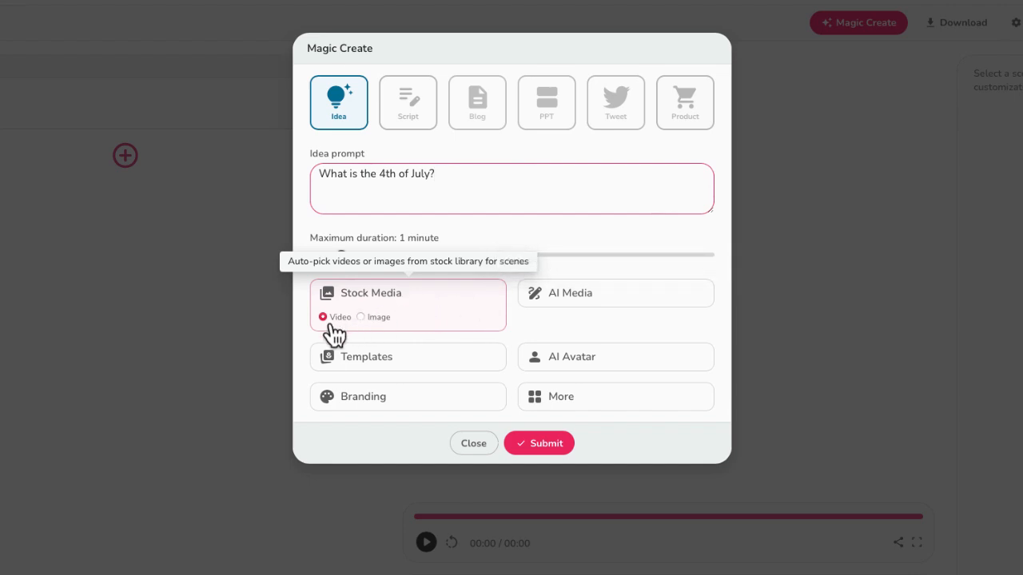
pyautogui.moveTo(362, 321)
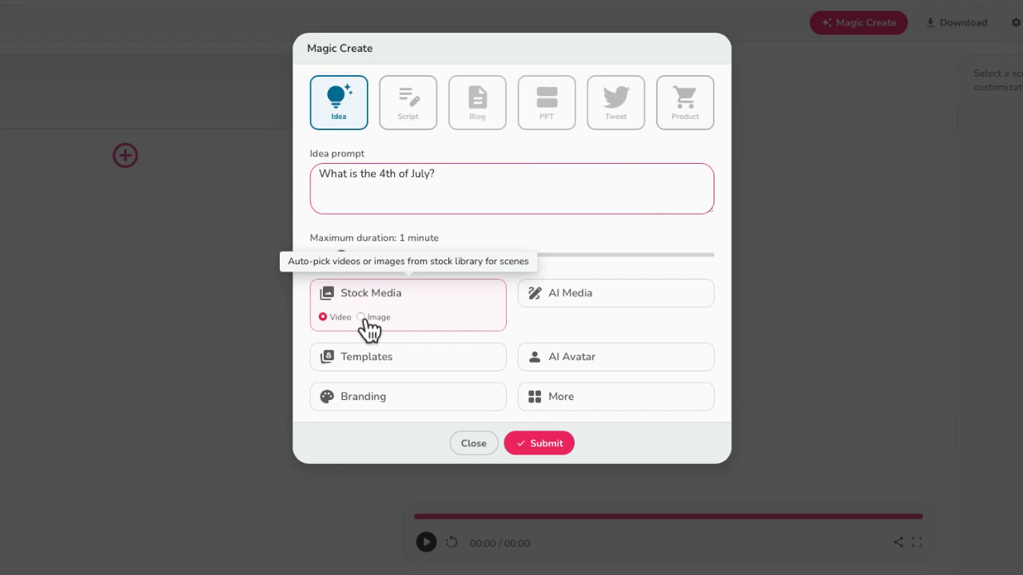
pyautogui.moveTo(564, 307)
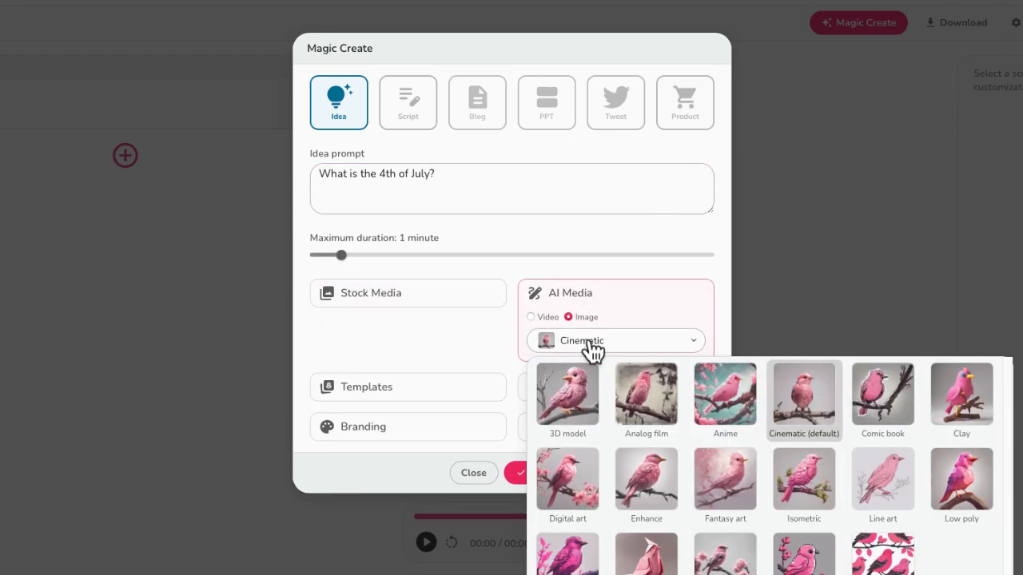
pyautogui.click(531, 316)
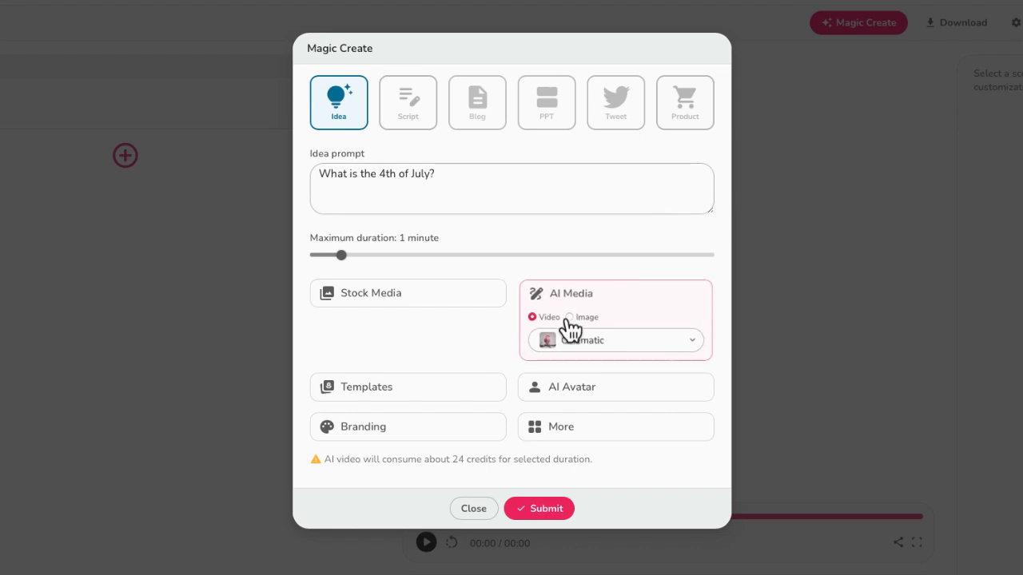
pyautogui.click(569, 317)
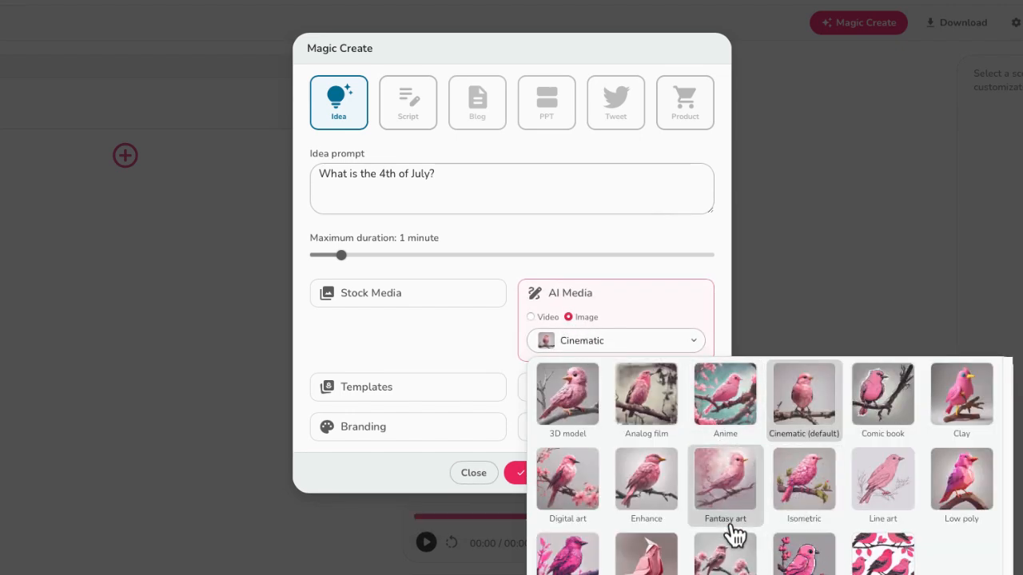
pyautogui.click(390, 294)
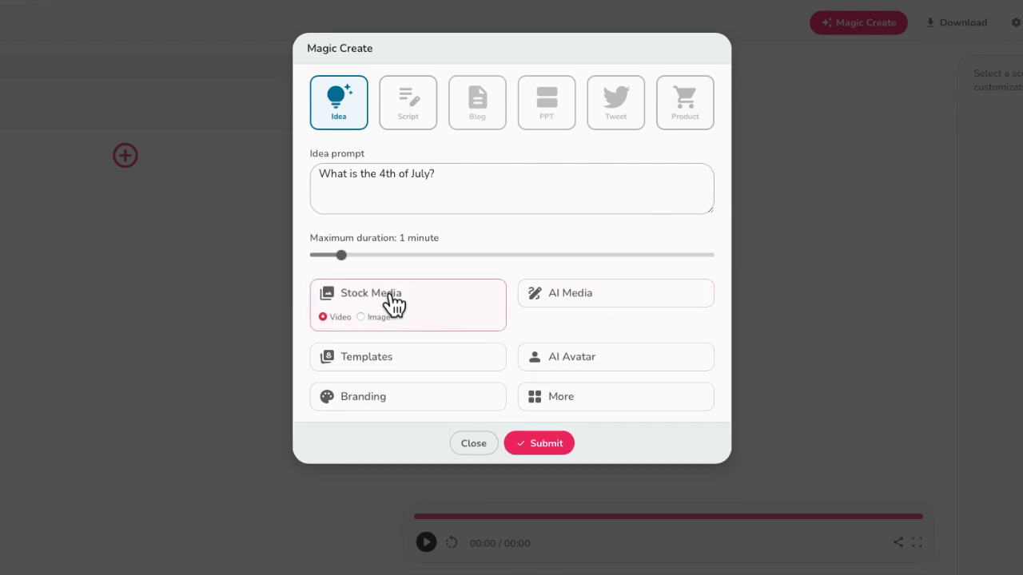
pyautogui.moveTo(444, 330)
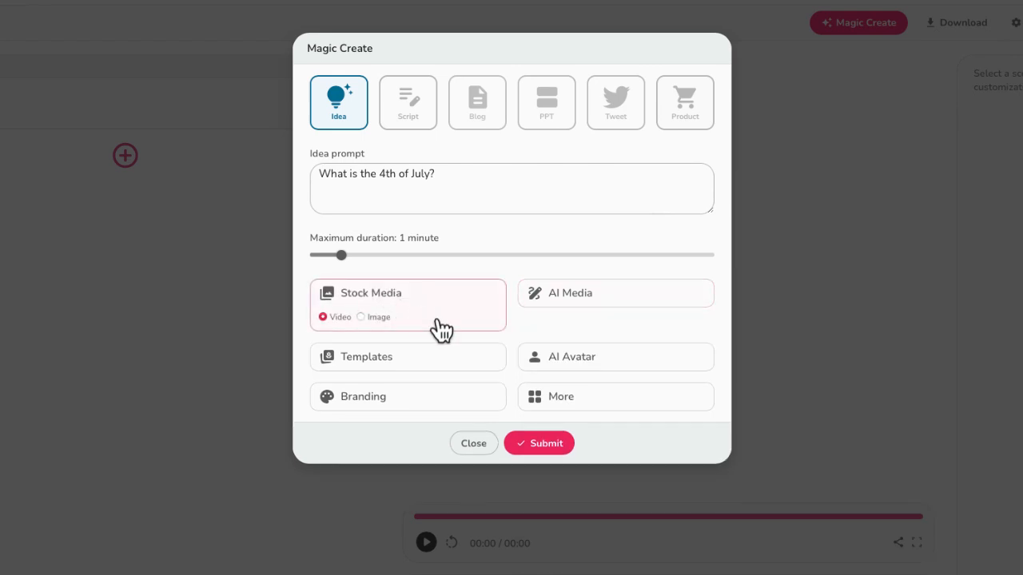
pyautogui.click(615, 358)
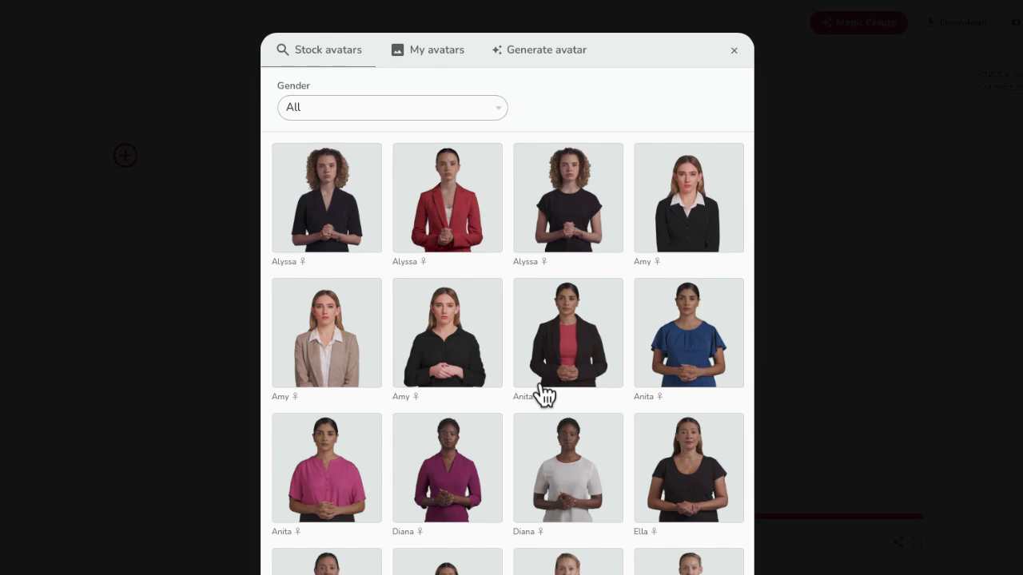
# Step: Scroll the stock avatars and reveal the extra Sound Effects and Headings options
pyautogui.scroll(-3)
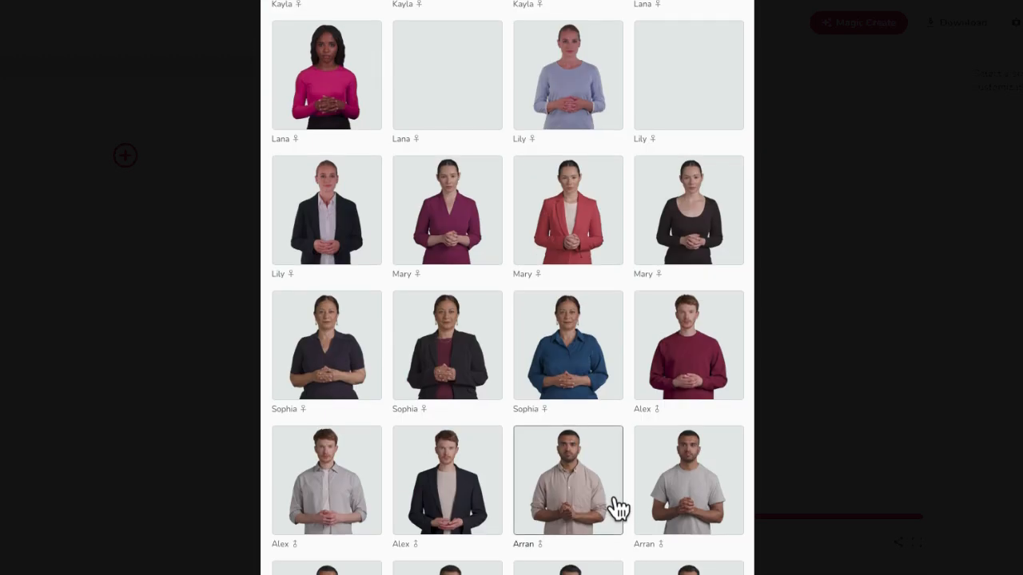
pyautogui.scroll(-3)
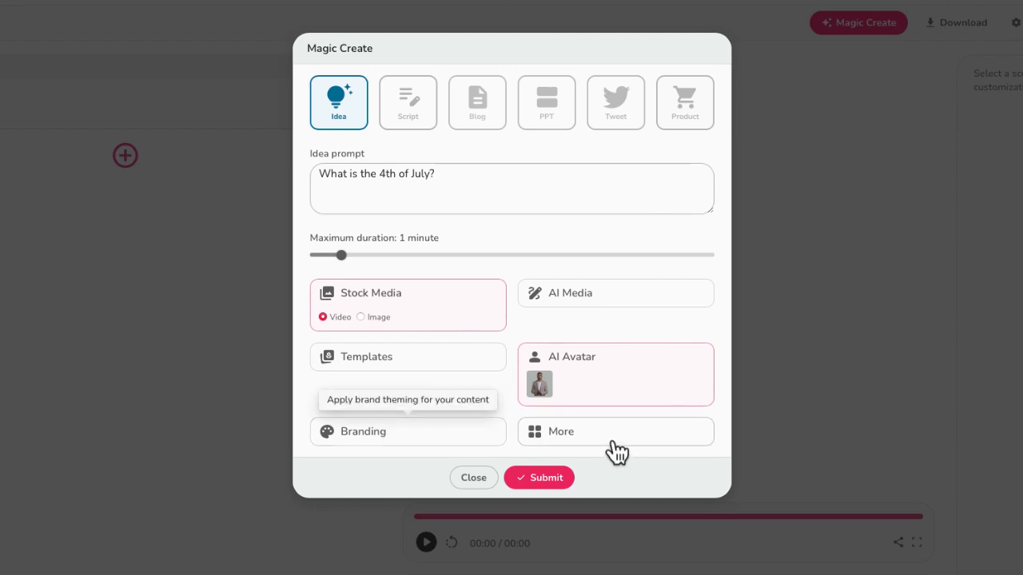
pyautogui.click(615, 431)
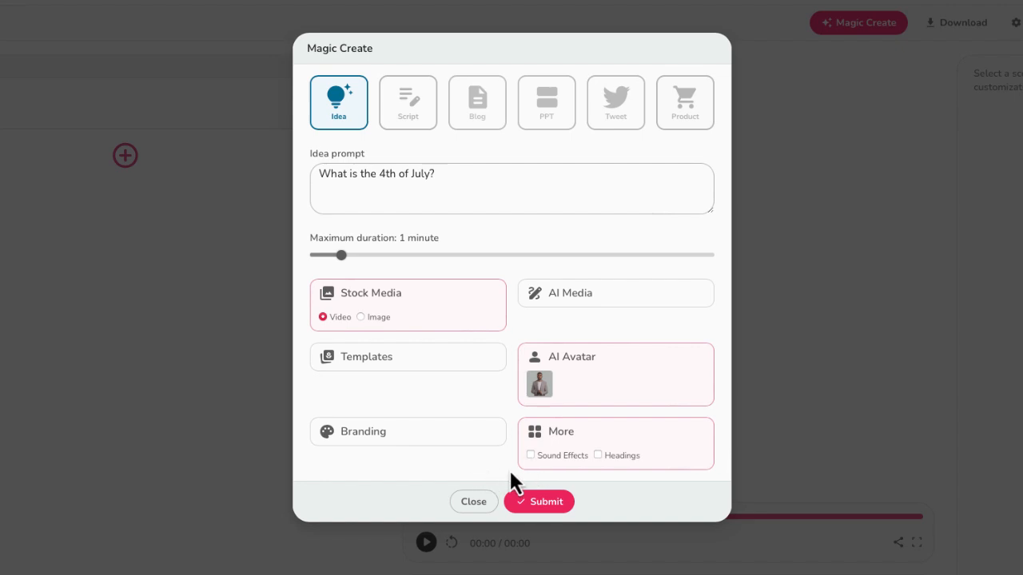
# Step: Submit the settings to generate the video, play the preview briefly and pause it
pyautogui.click(540, 502)
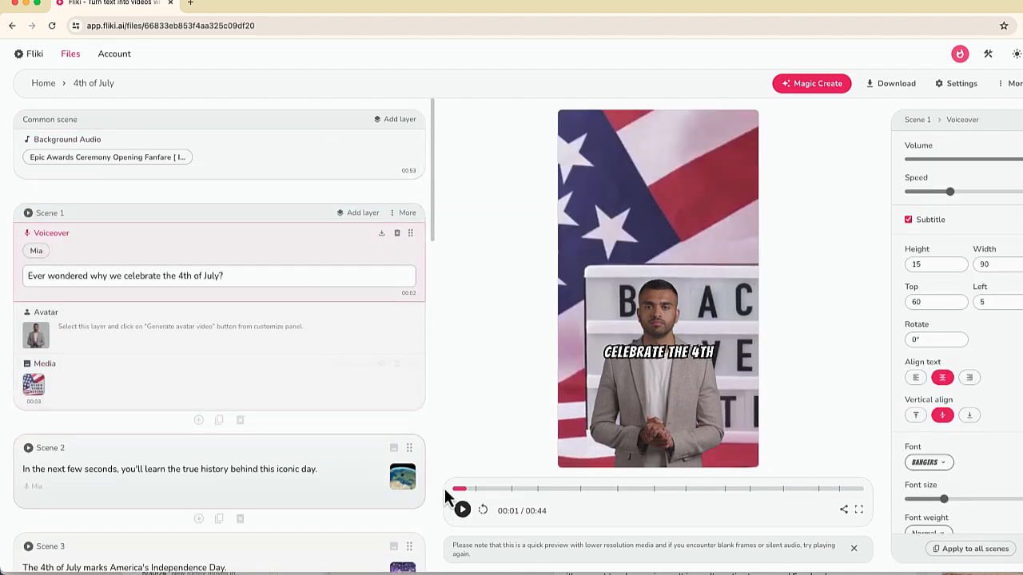
pyautogui.moveTo(466, 511)
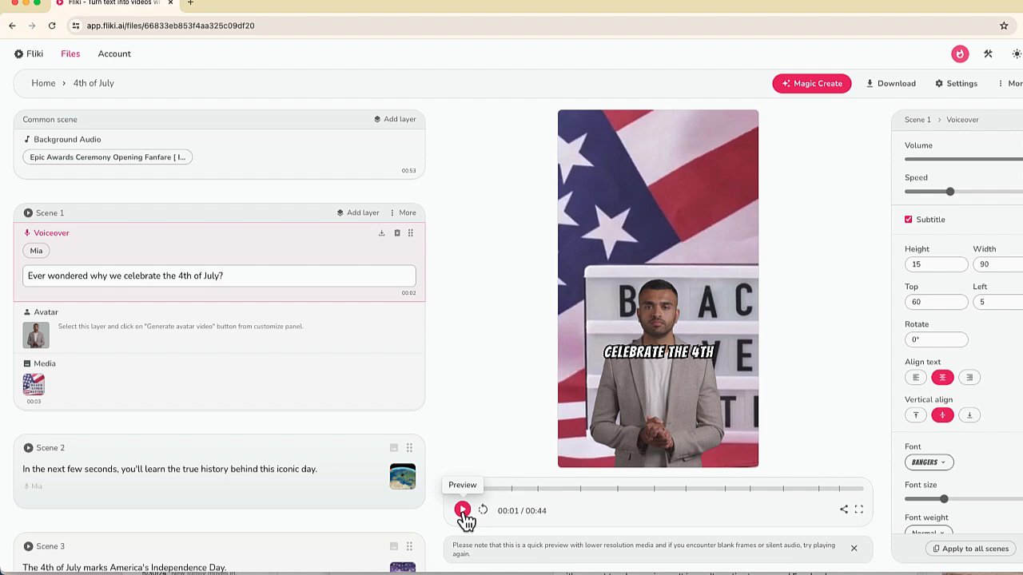
pyautogui.click(465, 511)
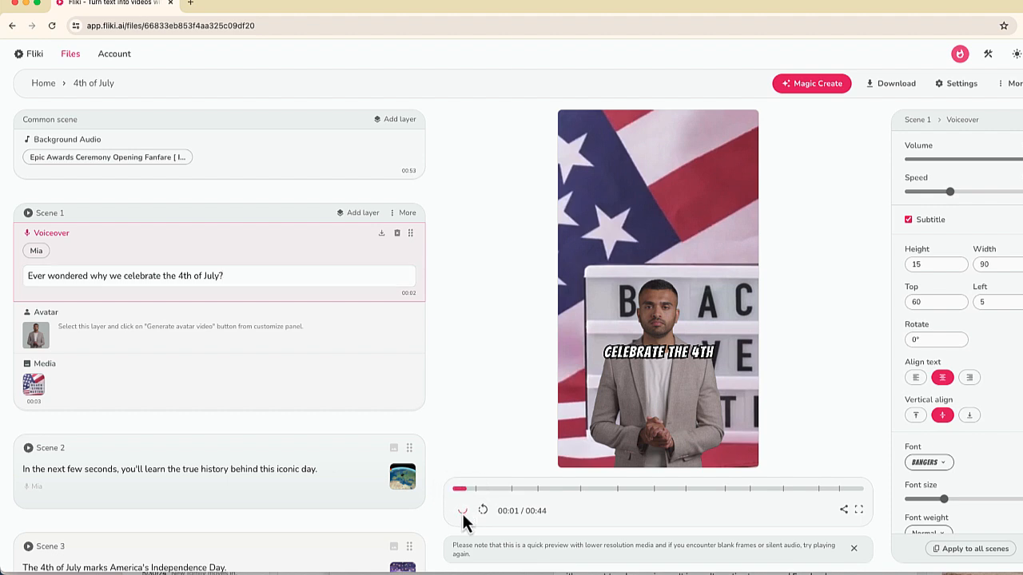
pyautogui.click(463, 509)
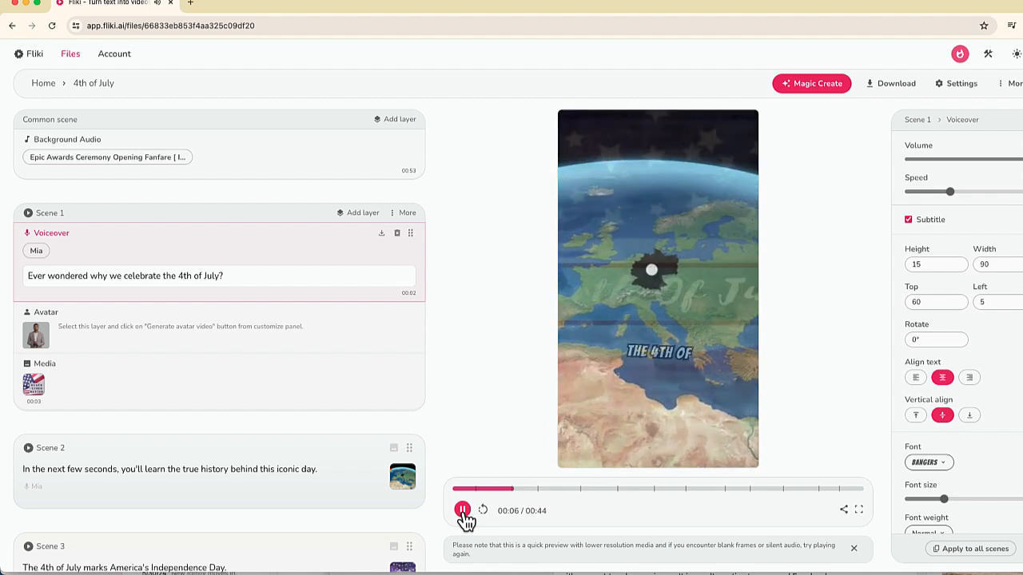
pyautogui.click(465, 512)
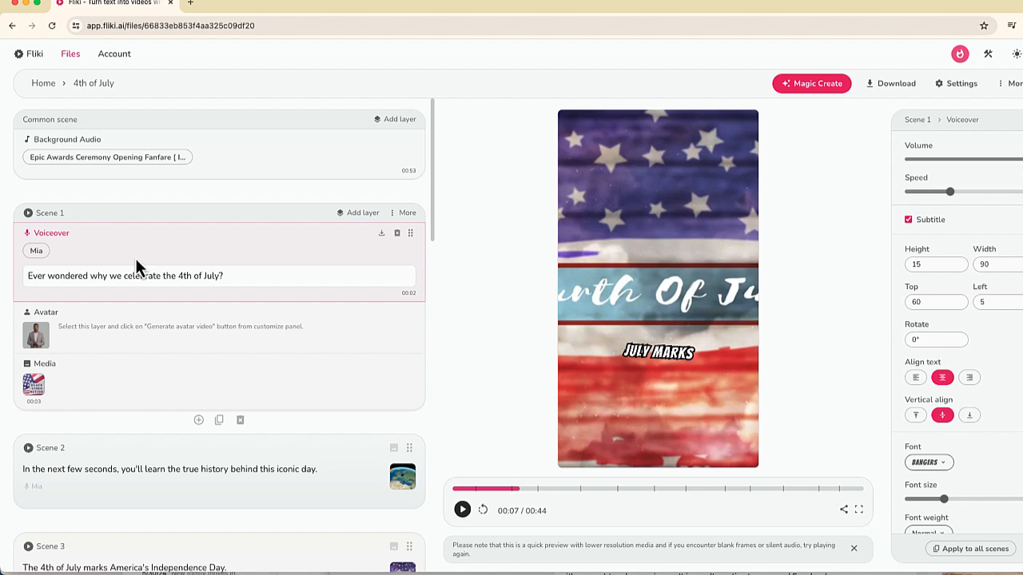
pyautogui.moveTo(134, 251)
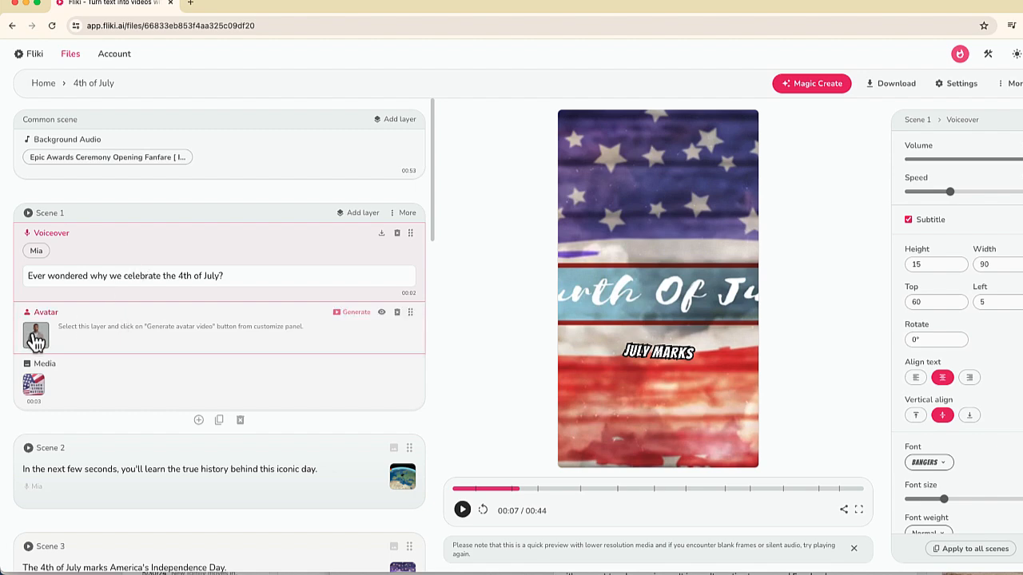
# Step: Check scene 1's avatar and voiceover voice choices without changing them
pyautogui.click(35, 334)
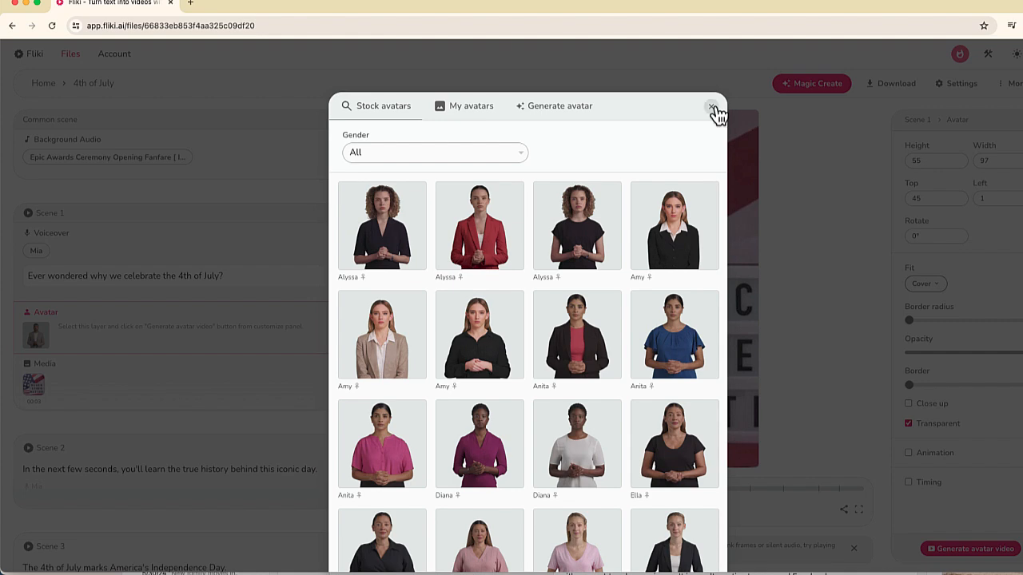
pyautogui.click(713, 106)
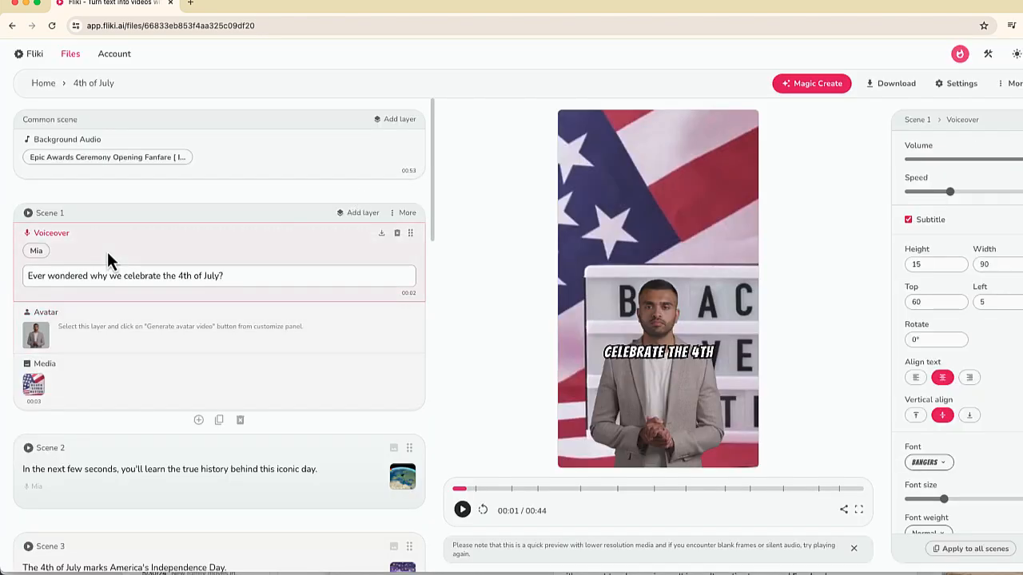
pyautogui.click(35, 249)
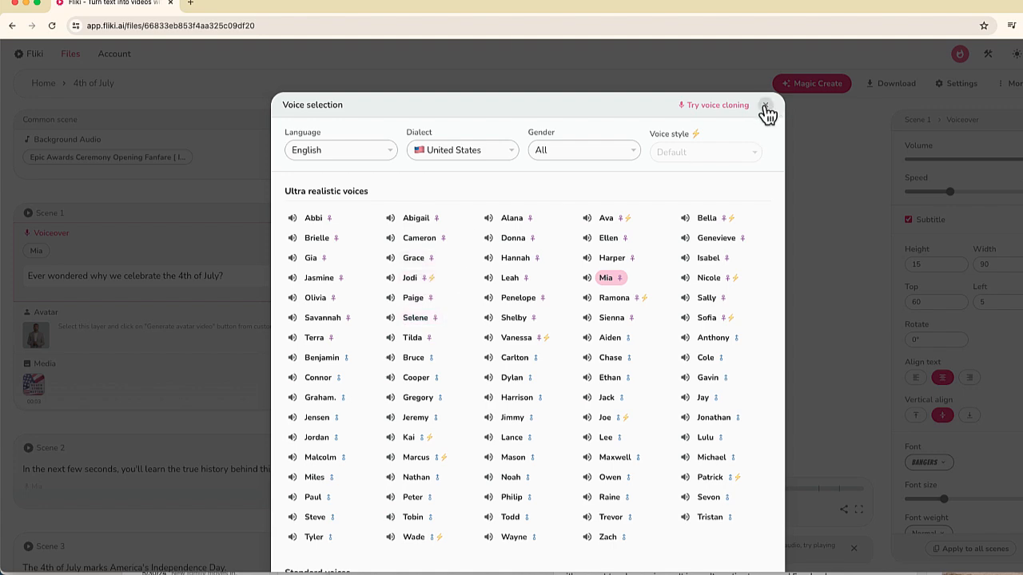
pyautogui.click(764, 105)
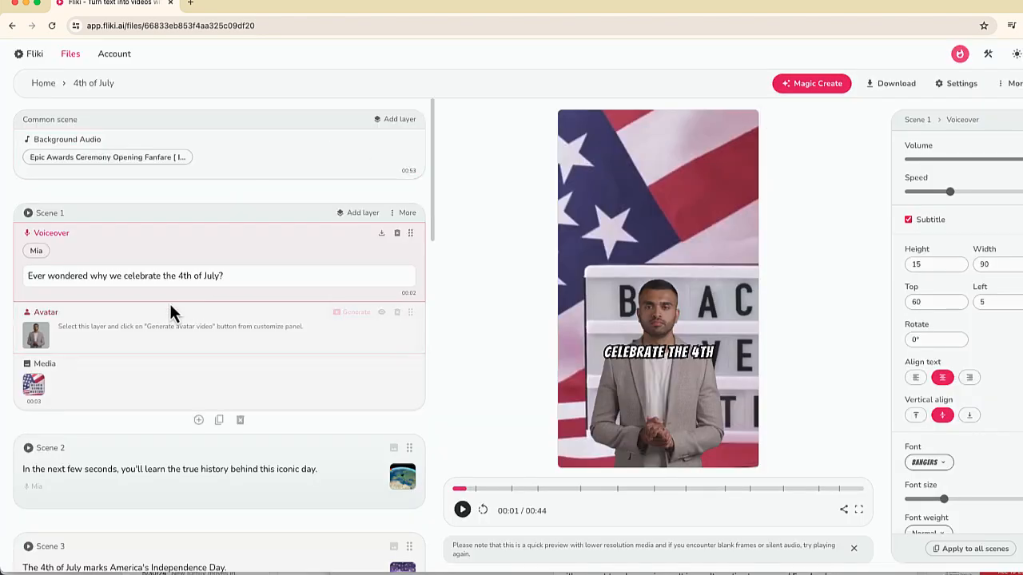
# Step: Swap scene 1's avatar for Alyssa, the female stock avatar in the red blazer
pyautogui.click(35, 336)
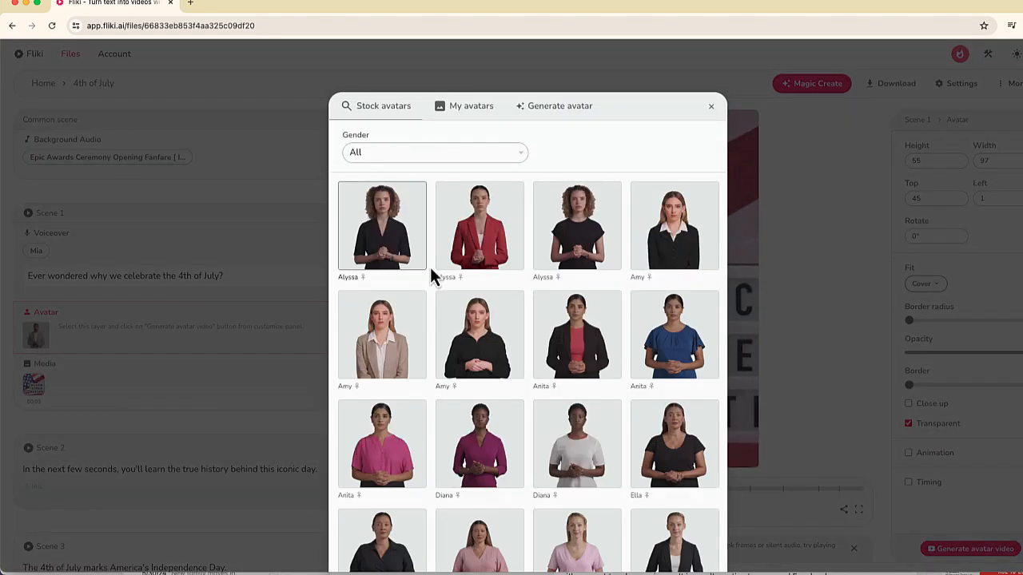
pyautogui.moveTo(480, 231)
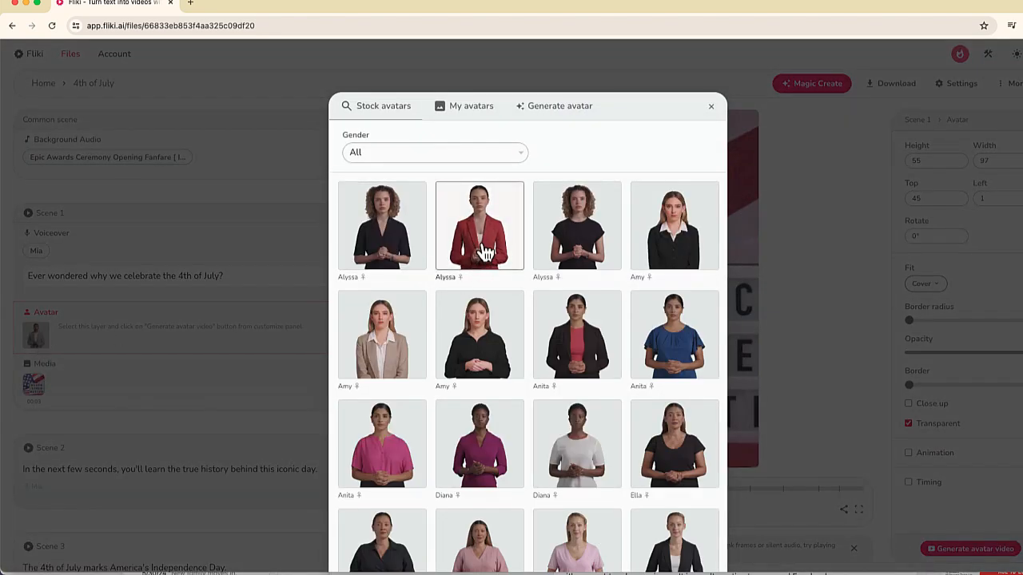
pyautogui.click(480, 225)
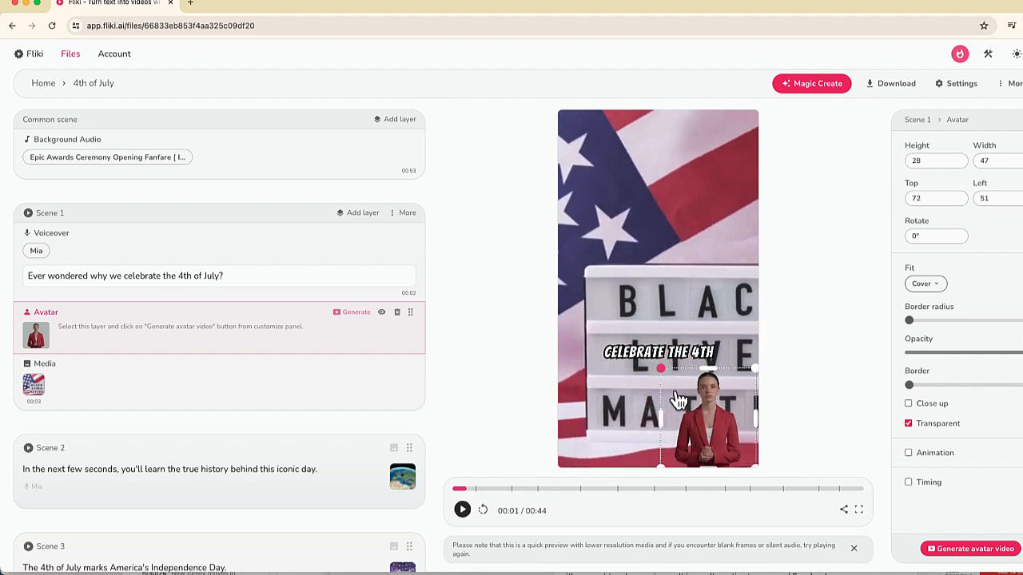
# Step: Drag the Alyssa avatar to the bottom-left corner of the frame (Left 0, Top 72)
pyautogui.moveTo(706, 400); pyautogui.dragTo(632, 422)
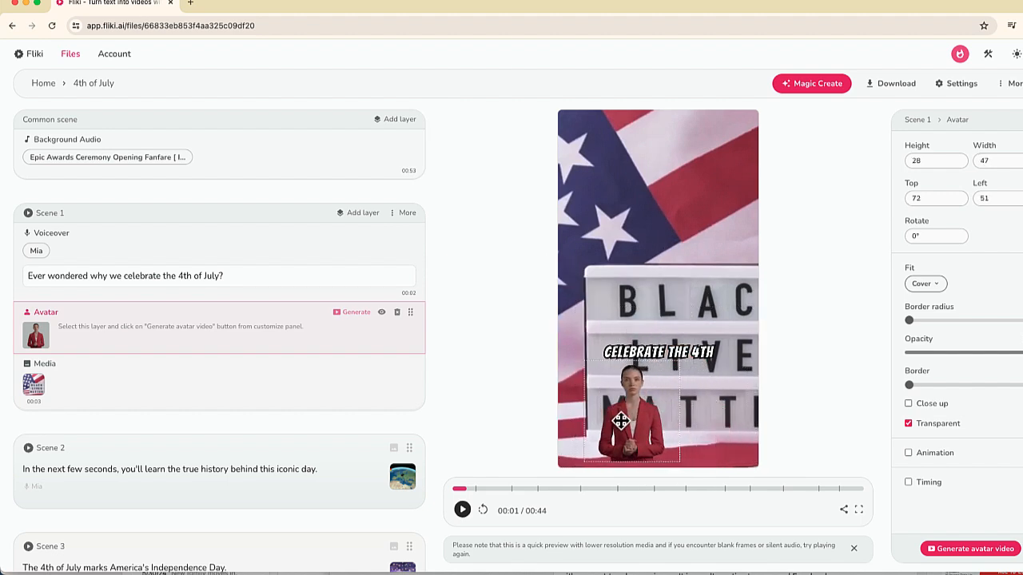
pyautogui.moveTo(622, 422); pyautogui.dragTo(631, 419)
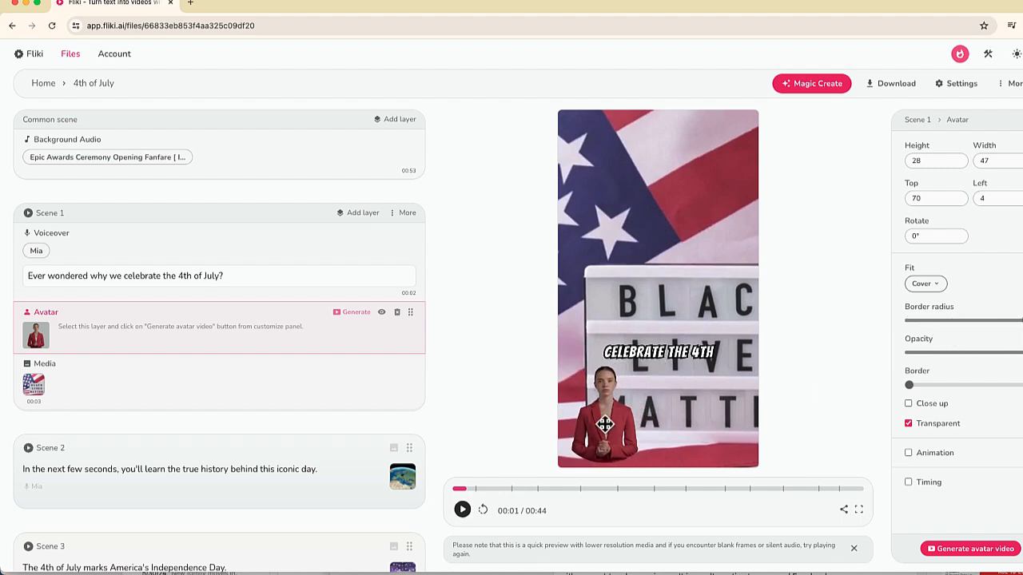
pyautogui.moveTo(604, 416); pyautogui.dragTo(608, 409)
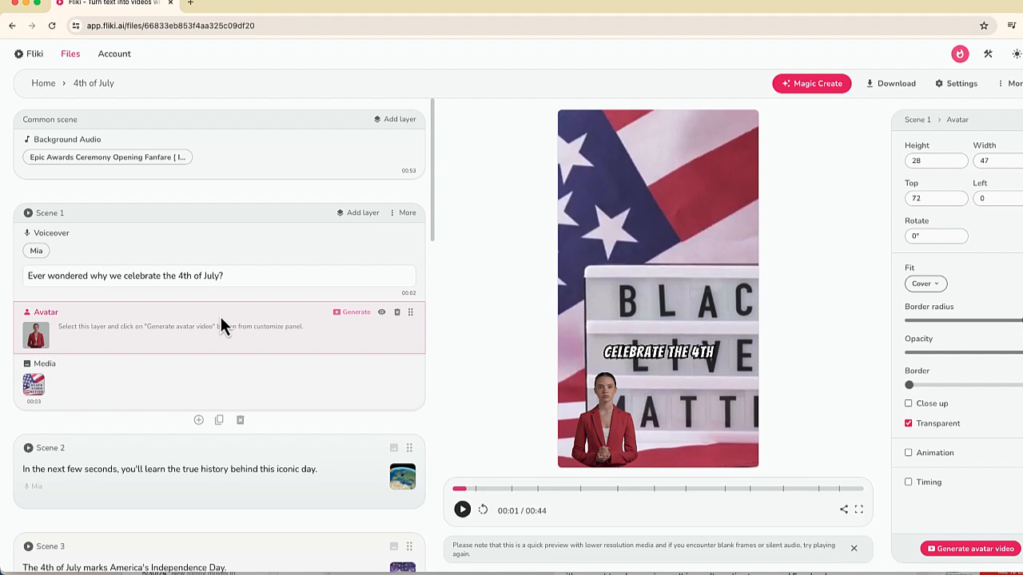
# Step: Review scene 1's subtitle styling, keeping Bangers as the caption font
pyautogui.click(658, 353)
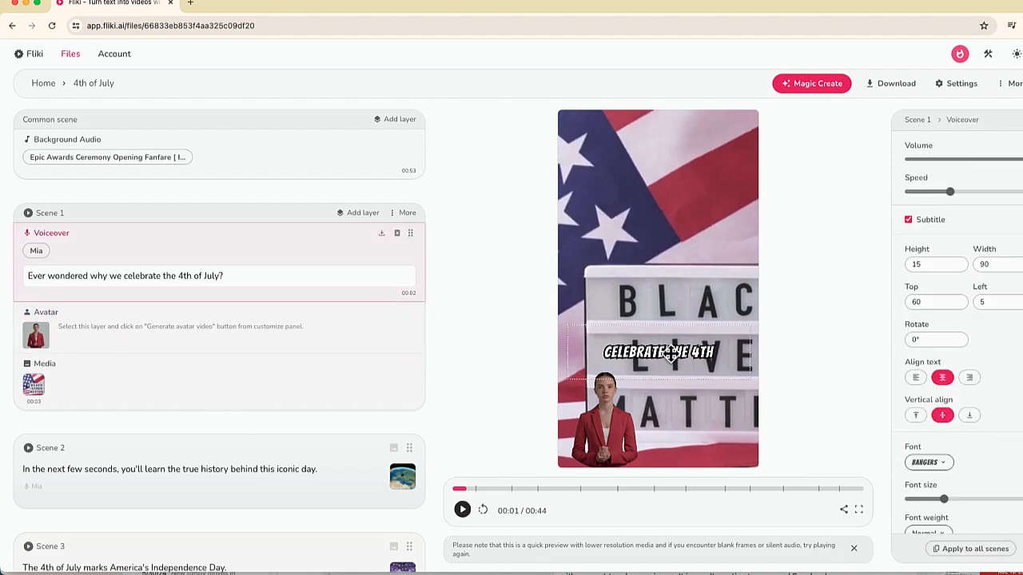
pyautogui.click(929, 462)
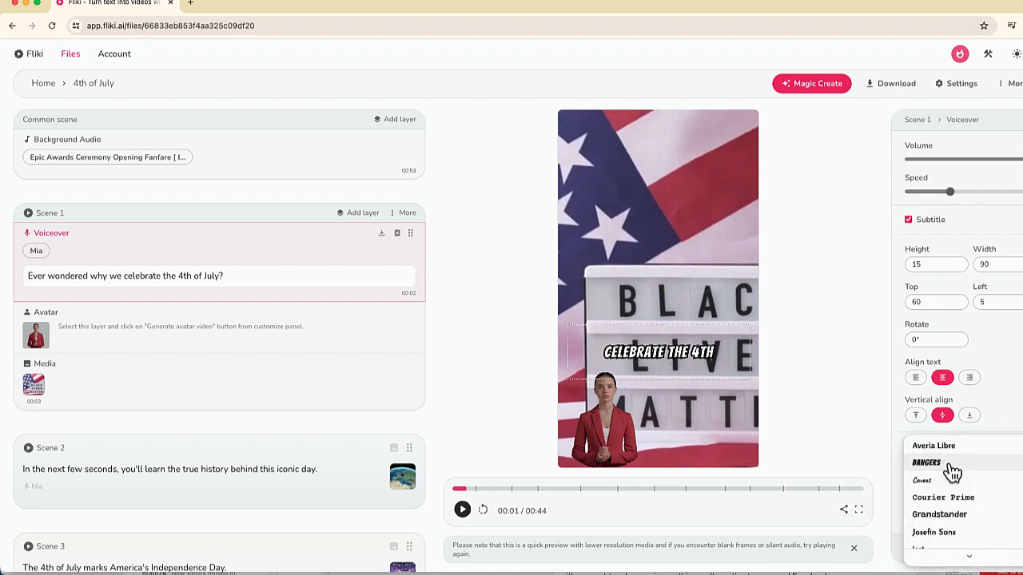
pyautogui.click(925, 463)
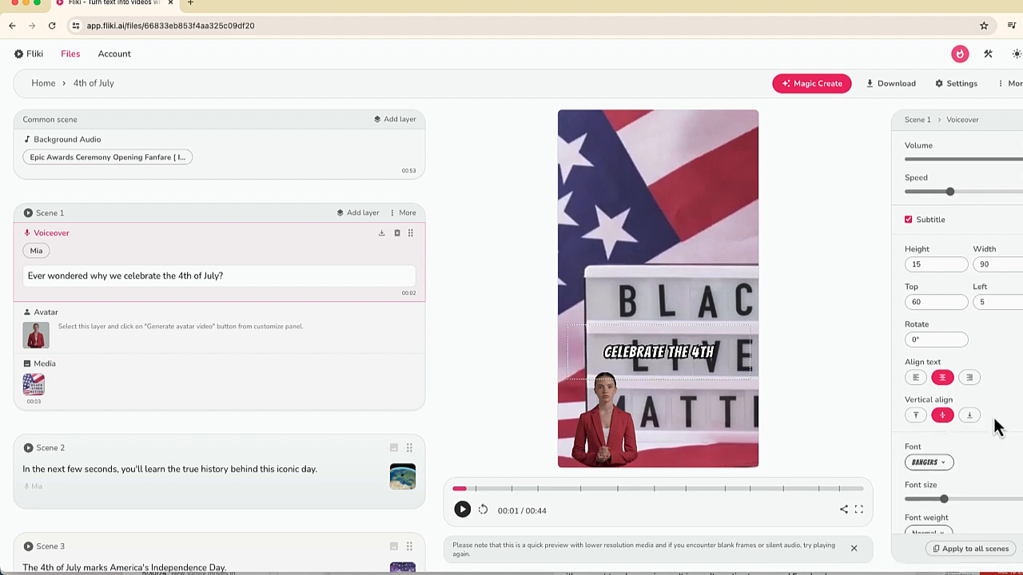
pyautogui.scroll(-3)
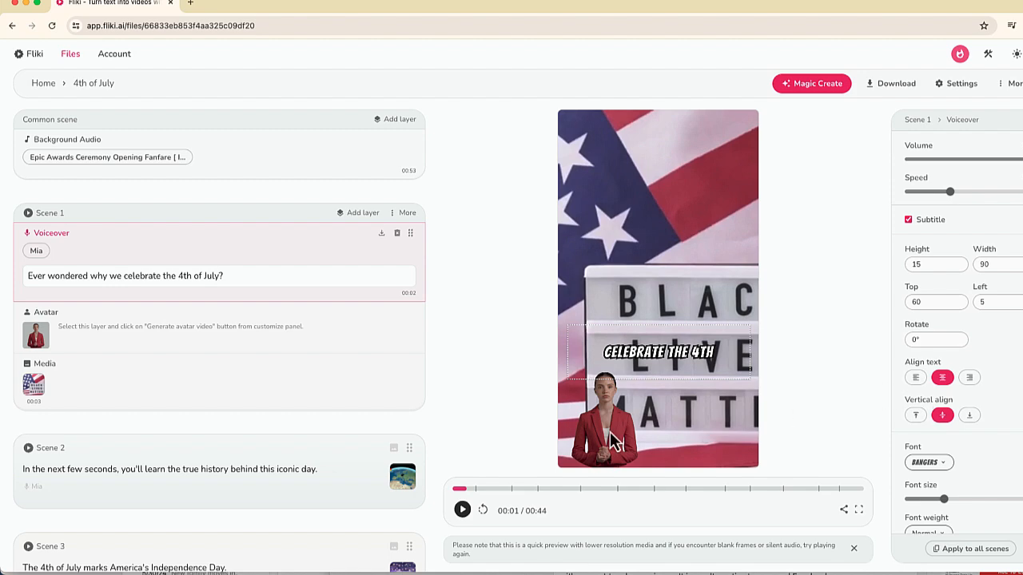
# Step: Leave scene 1's stock media unchanged and scroll down to the closing Scene 13
pyautogui.click(33, 384)
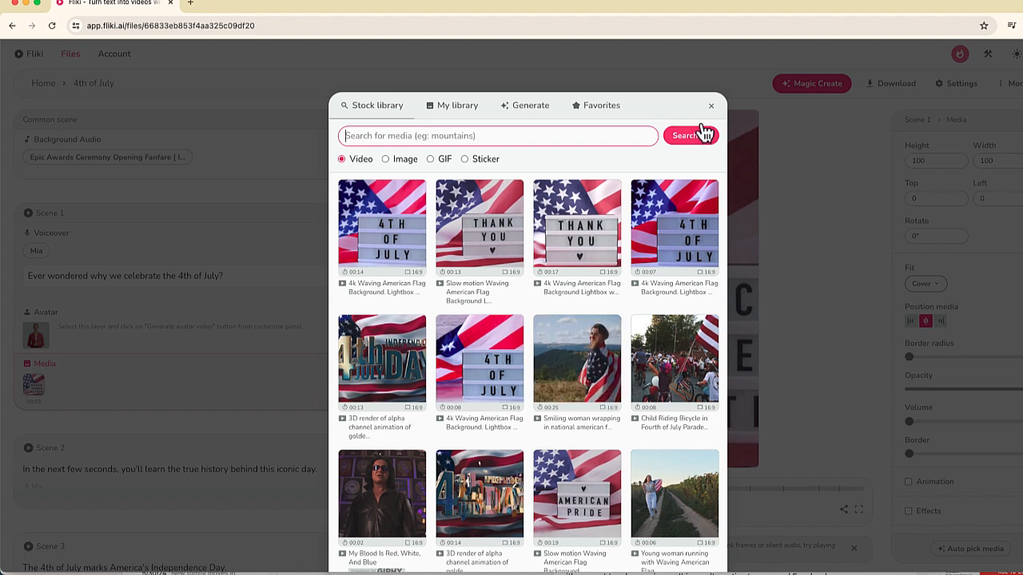
pyautogui.click(710, 105)
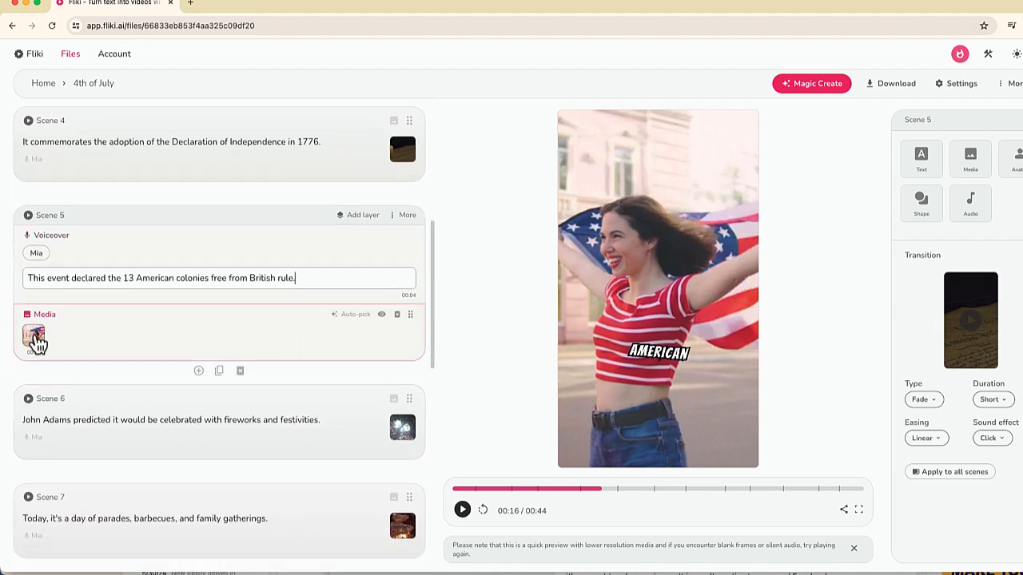
pyautogui.scroll(-3)
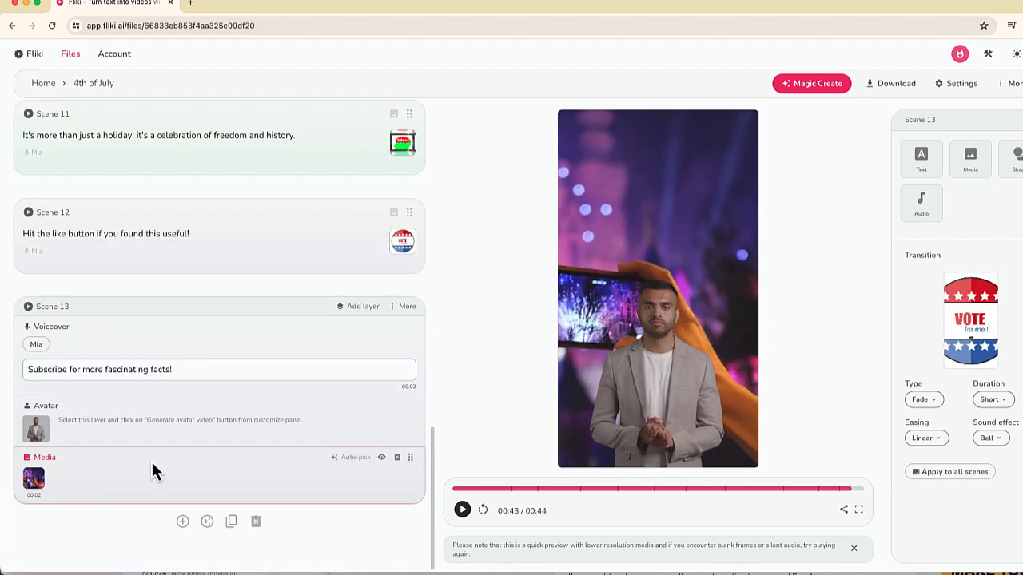
# Step: Replace scene 13's male avatar with the female red-outfit avatar and nudge it toward the frame's bottom
pyautogui.click(36, 425)
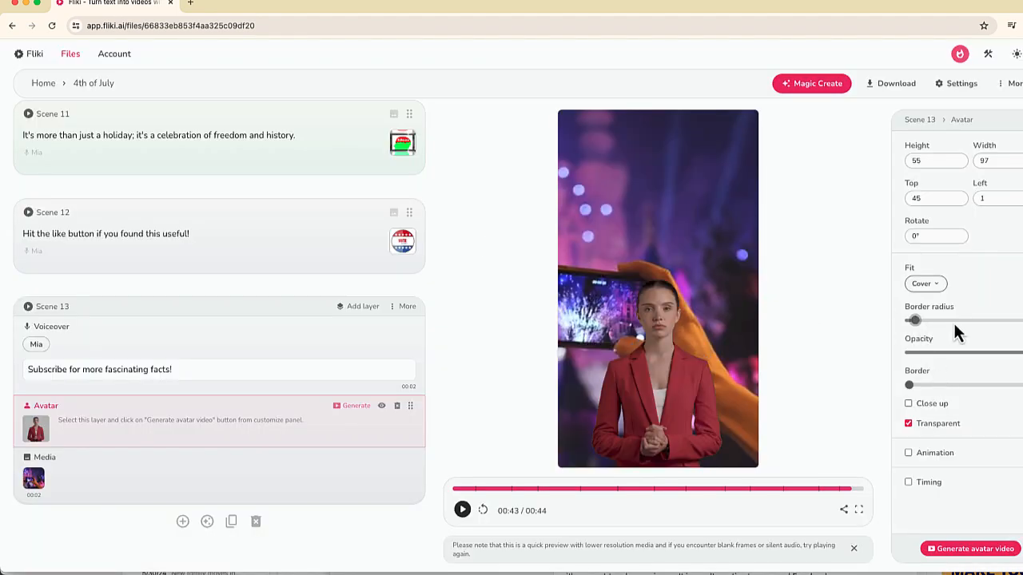
pyautogui.click(54, 326)
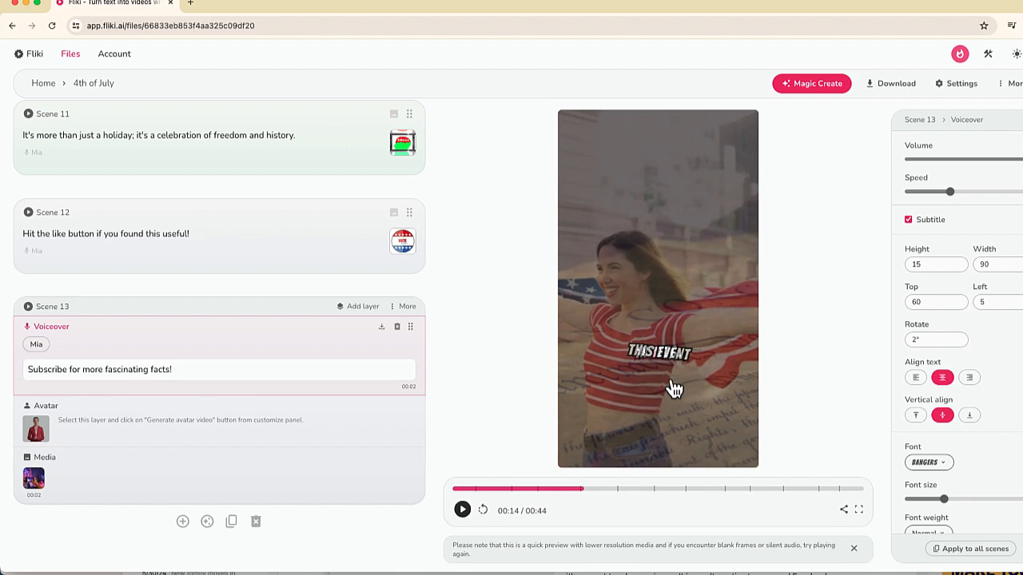
pyautogui.click(35, 428)
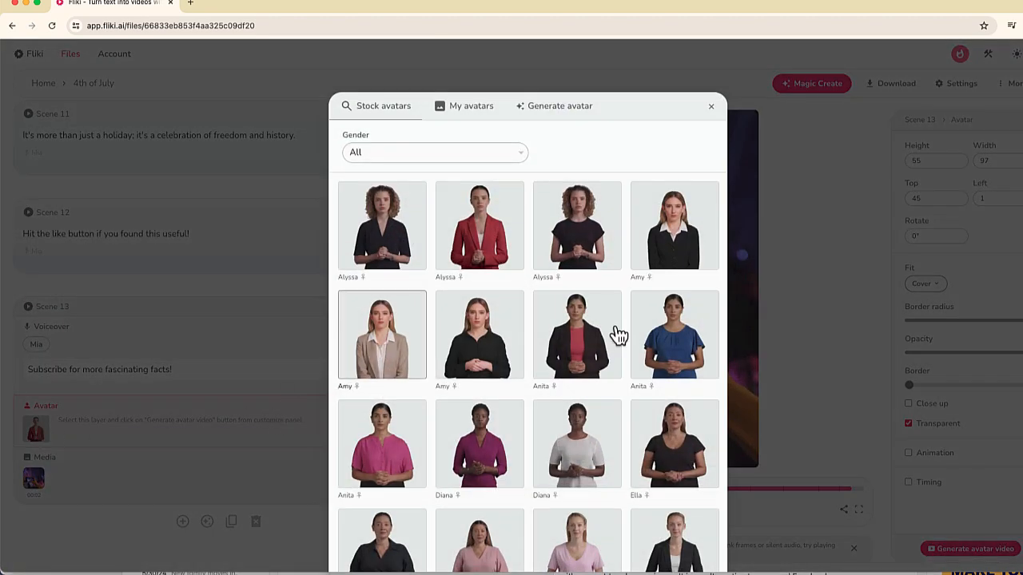
pyautogui.click(709, 106)
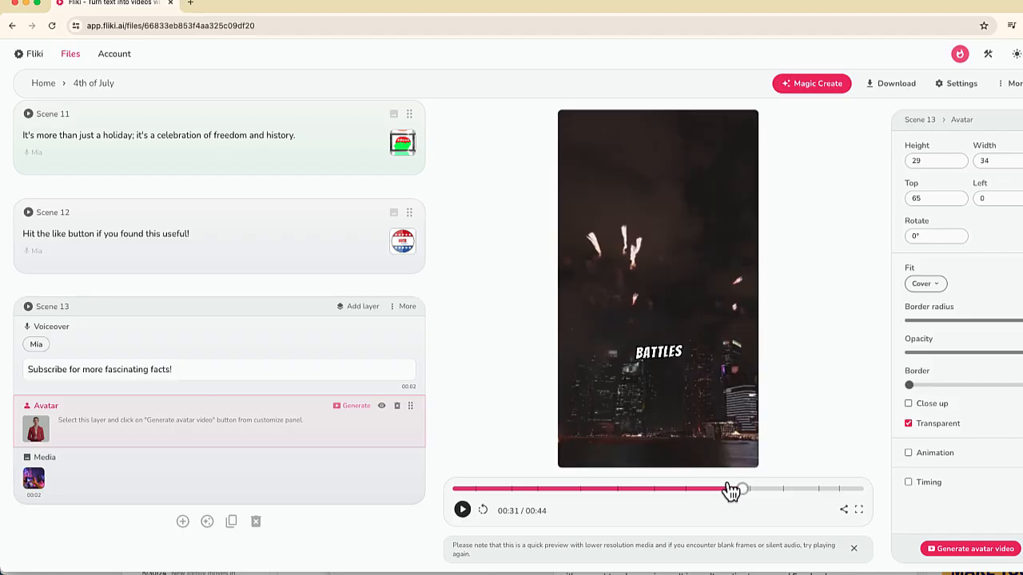
pyautogui.moveTo(733, 488); pyautogui.dragTo(860, 489)
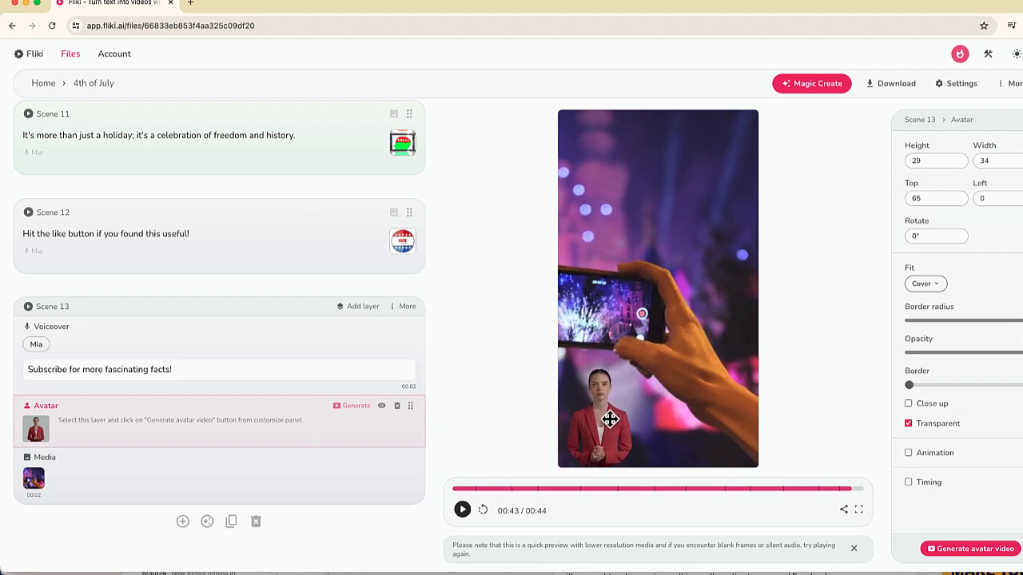
pyautogui.moveTo(610, 418); pyautogui.dragTo(610, 415)
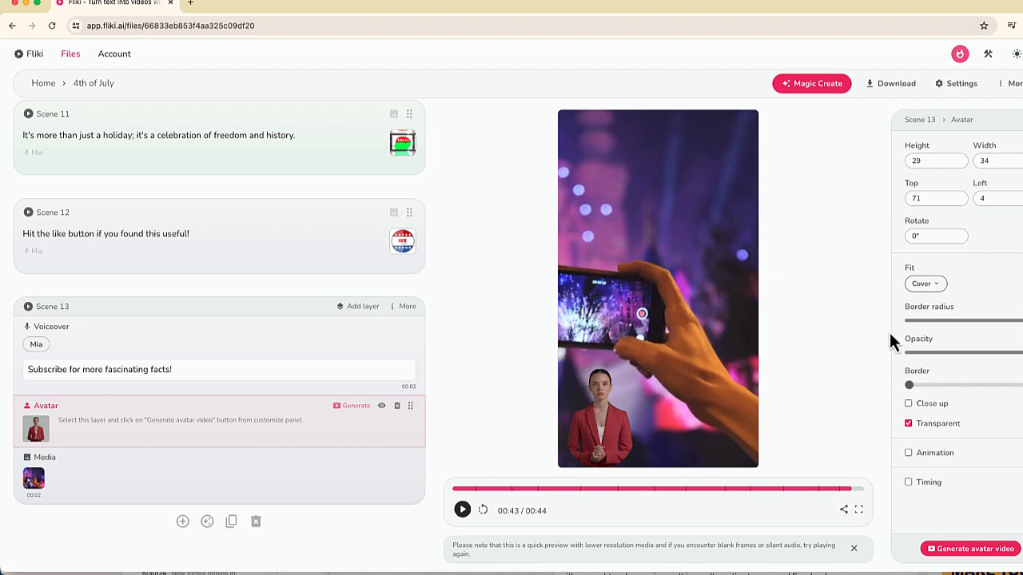
pyautogui.moveTo(812, 83)
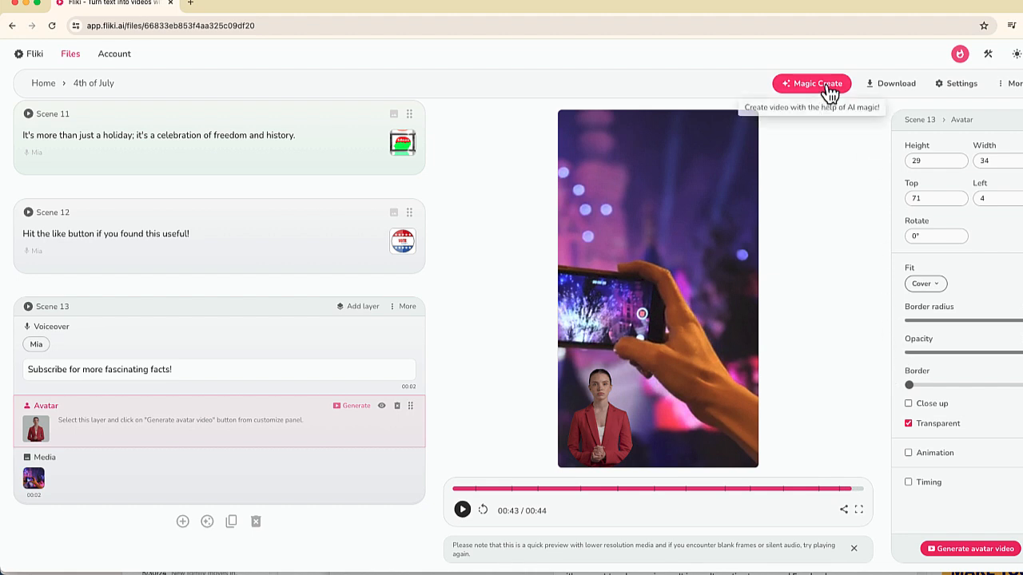
pyautogui.moveTo(855, 192)
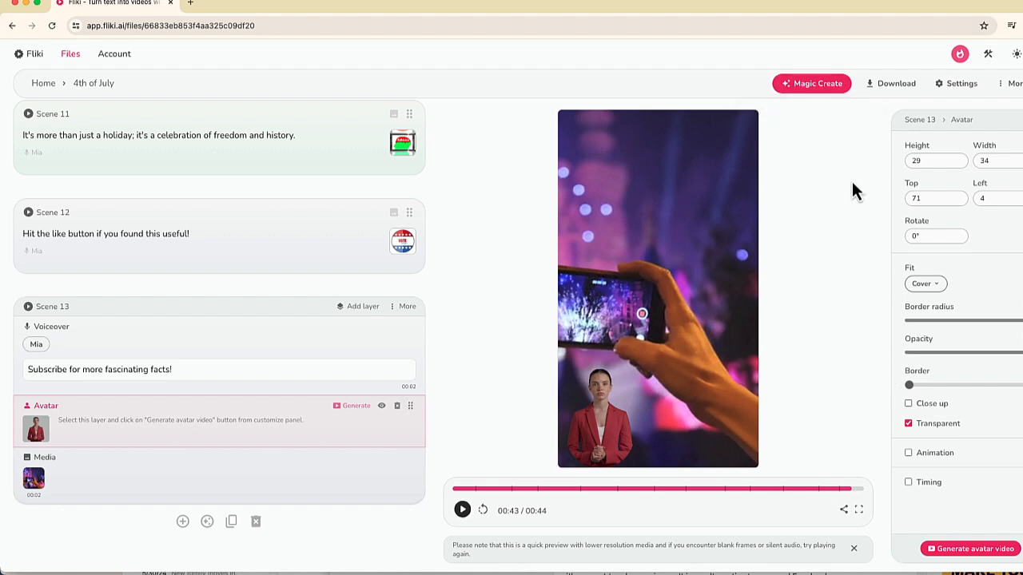
pyautogui.moveTo(916, 62)
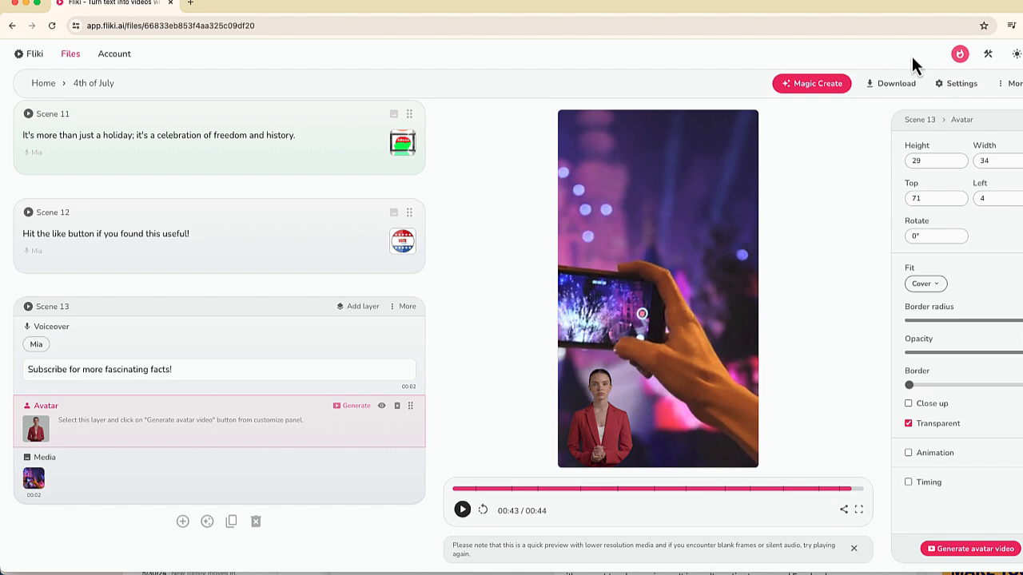
# Step: Start a new export of the video at 1080p in MP4 format
pyautogui.click(890, 83)
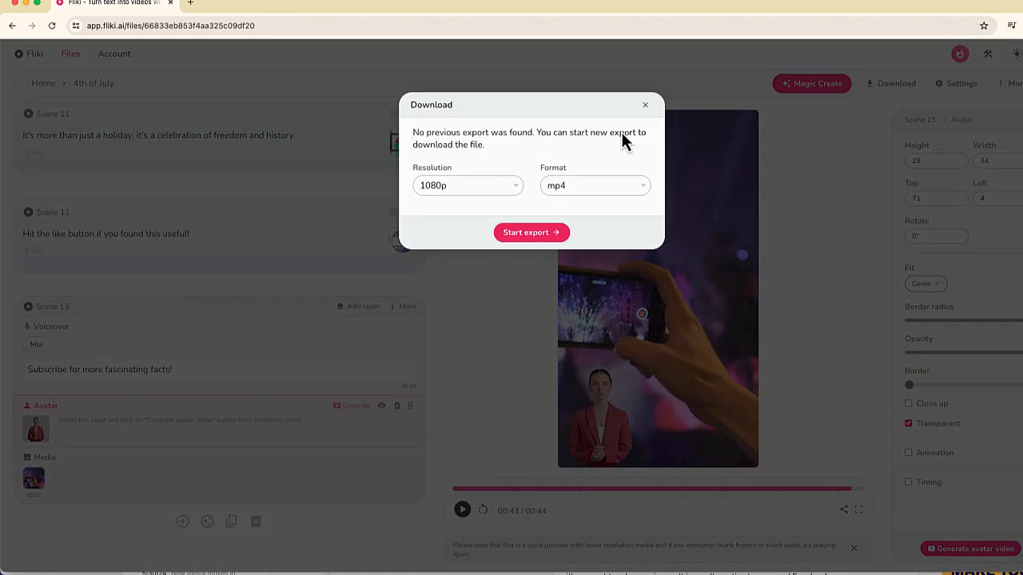
pyautogui.click(466, 185)
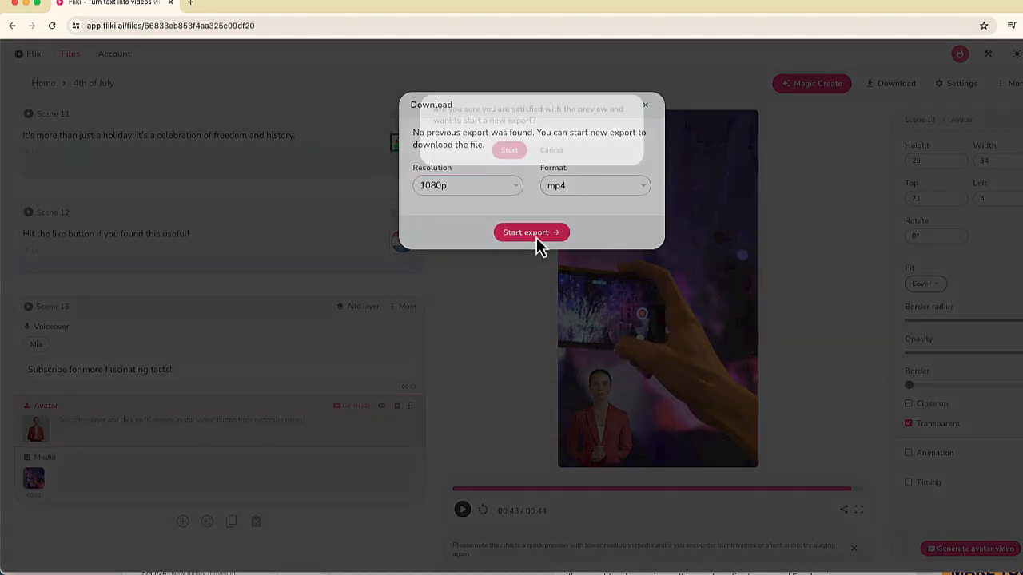
pyautogui.click(531, 232)
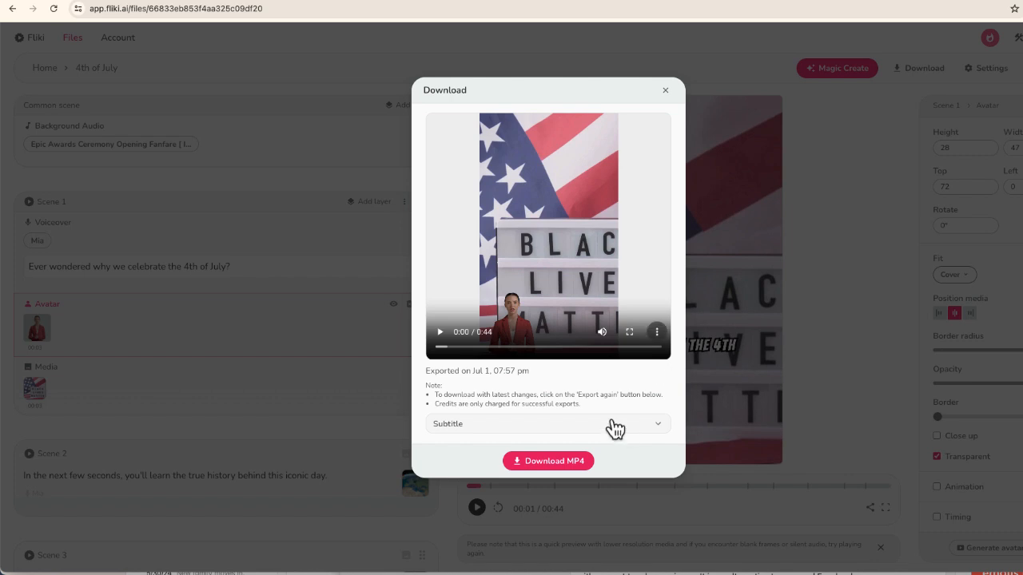
# Step: Download the finished MP4 of the 4th of July video
pyautogui.click(549, 460)
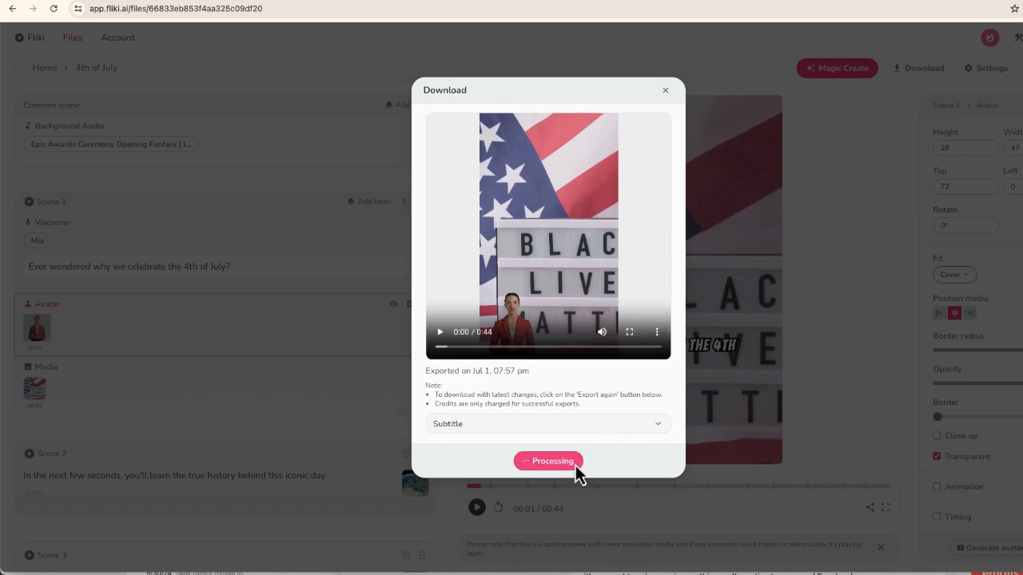
pyautogui.moveTo(578, 473)
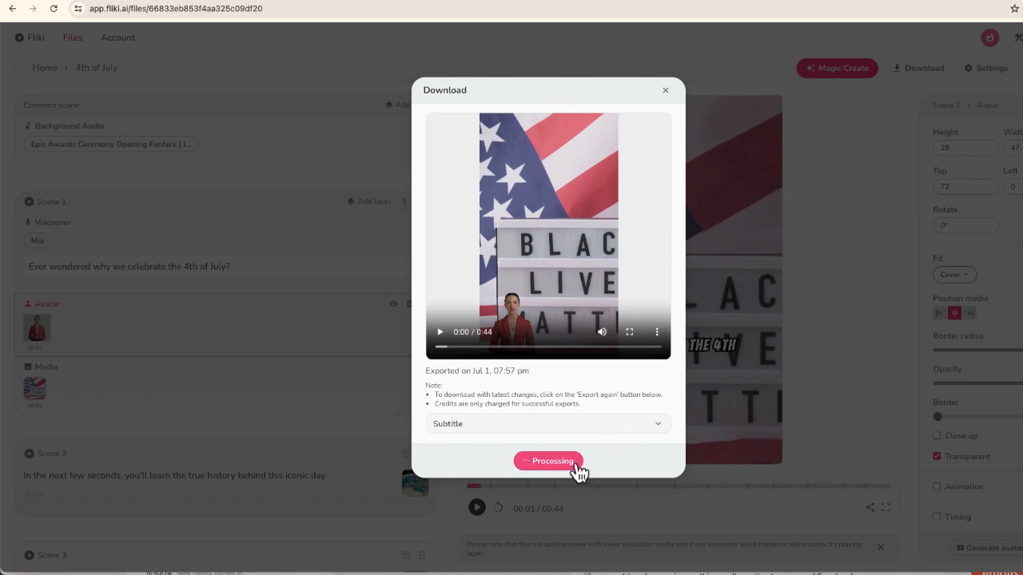
pyautogui.click(546, 460)
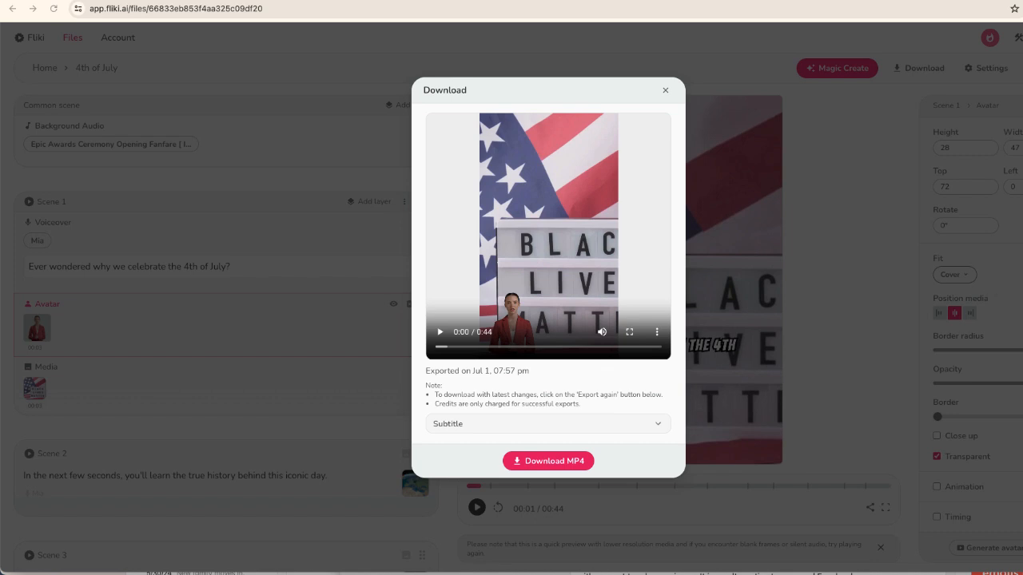
pyautogui.click(629, 331)
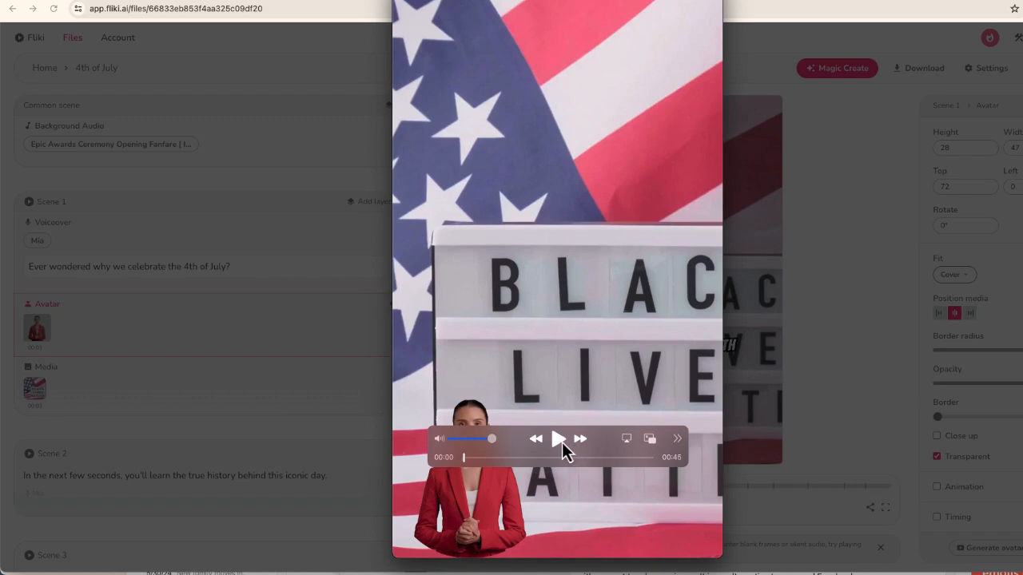
pyautogui.click(558, 438)
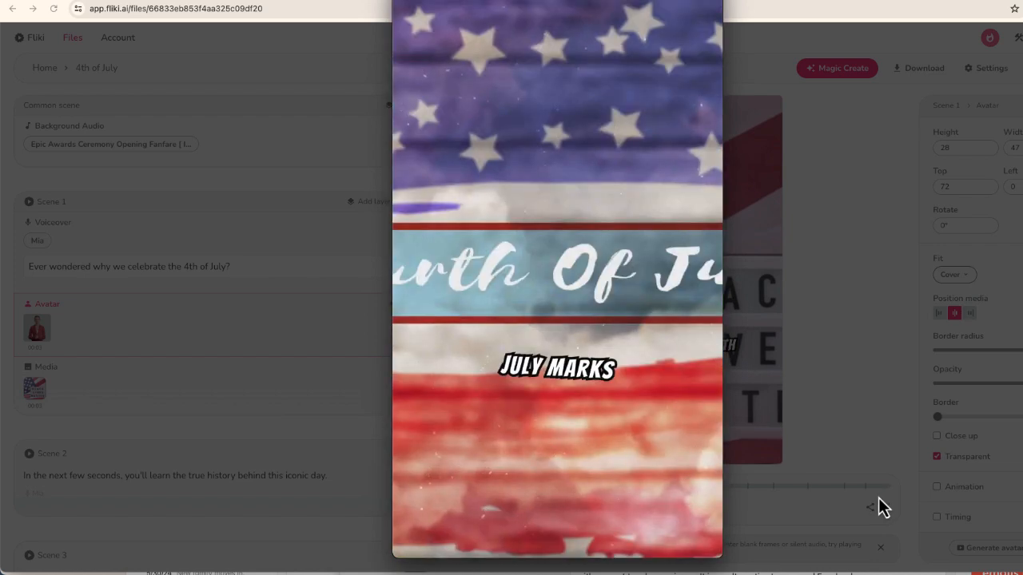
pyautogui.moveTo(559, 450)
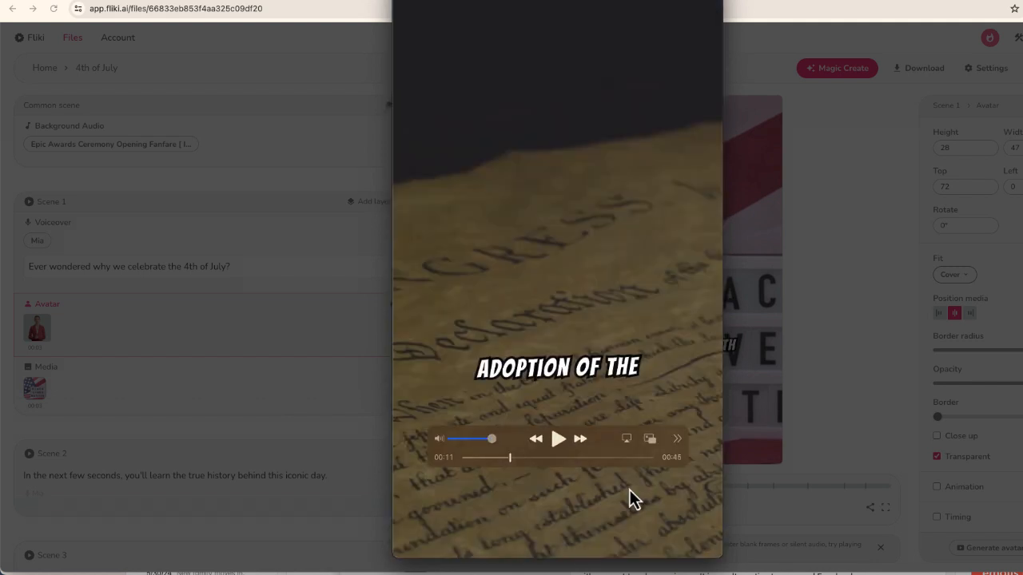
pyautogui.click(560, 438)
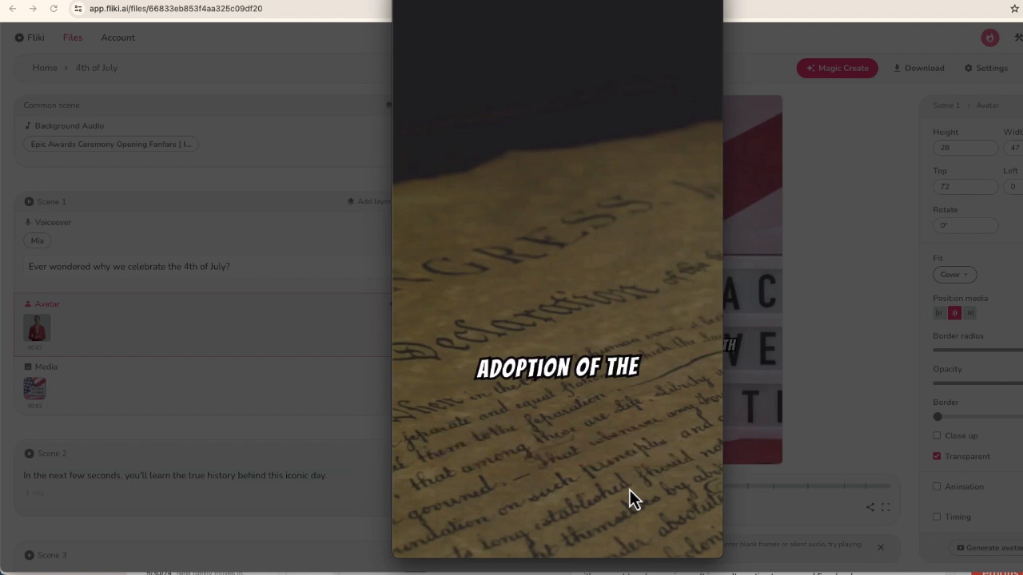